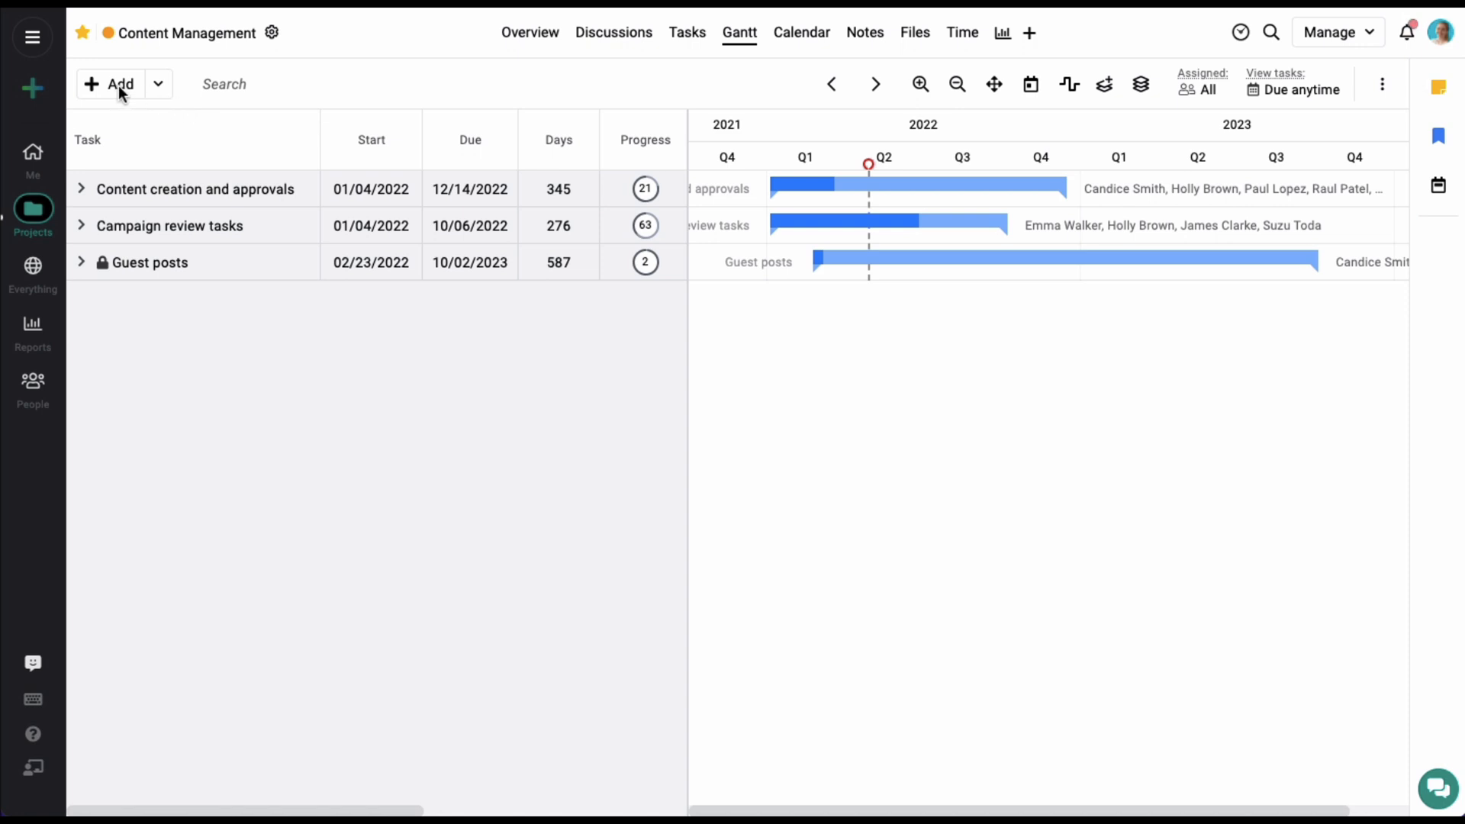
{"action": "mouse_move", "coordinate": [127, 261]}
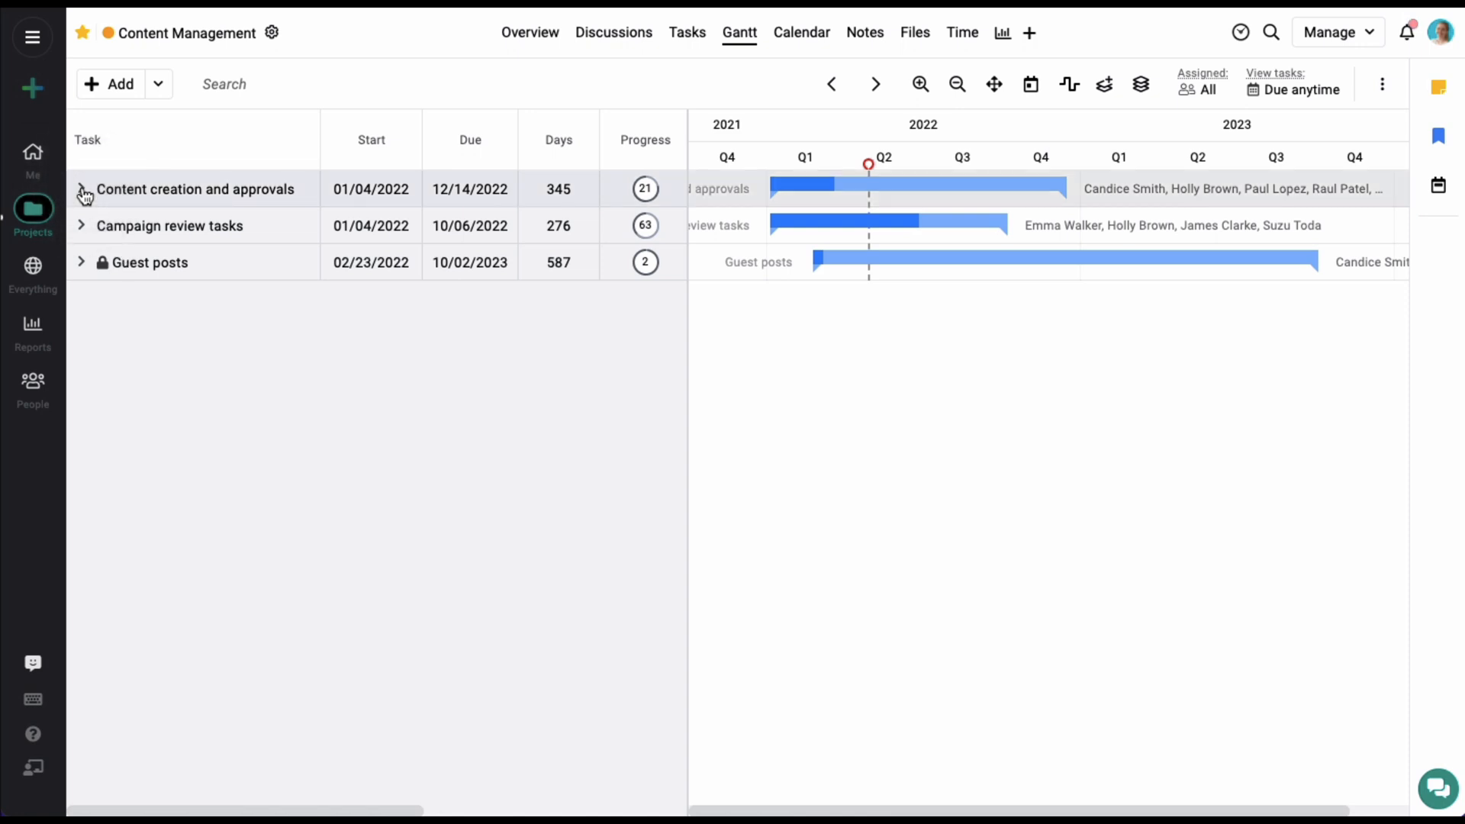
- Lengthen the first tasks: Your Mindset due 06/30/2022 and 5 Amazing Tips due 04/30/2022
{"action": "left_click", "coordinate": [81, 189]}
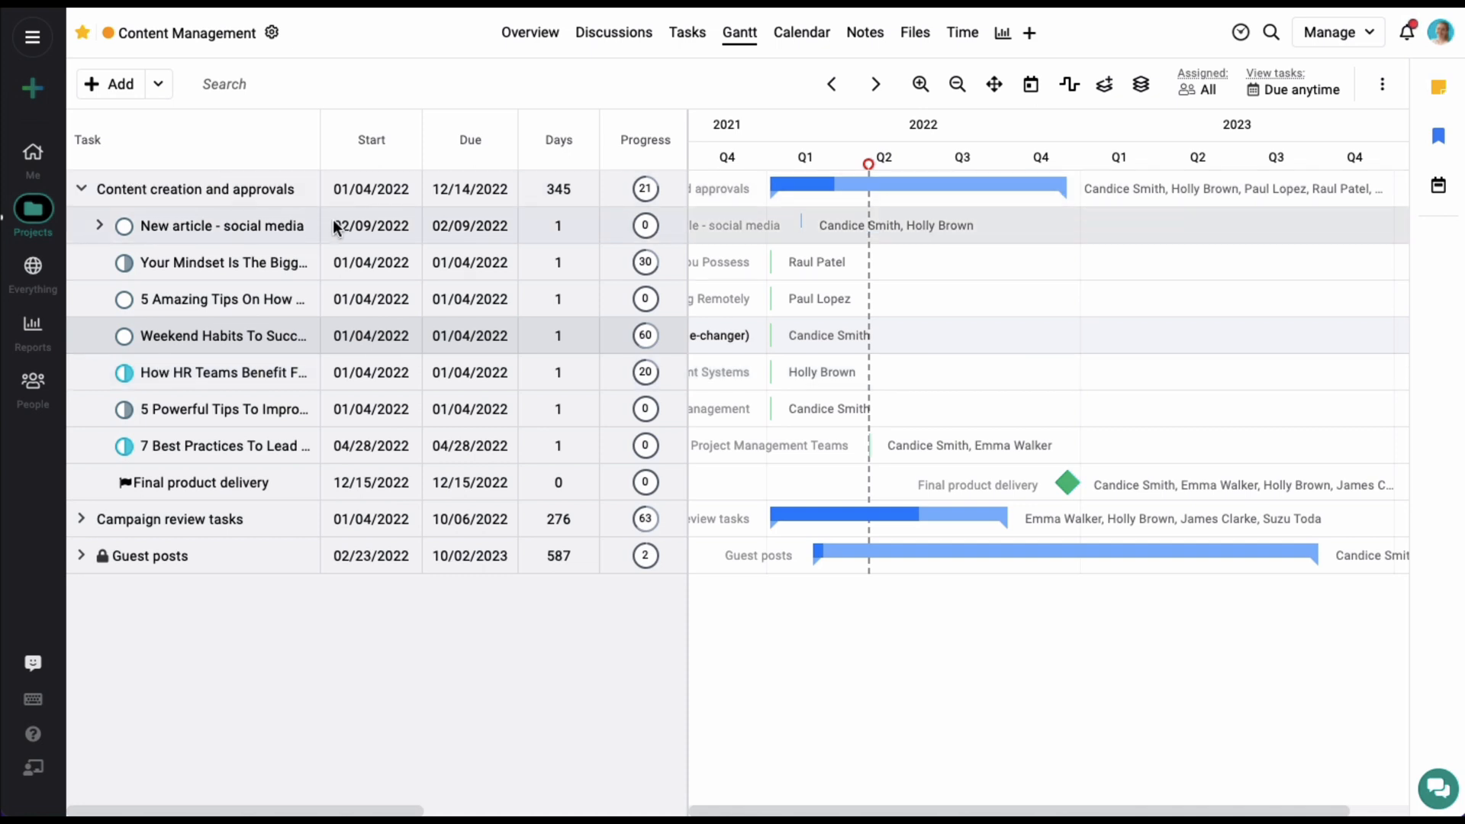
{"action": "mouse_move", "coordinate": [324, 248]}
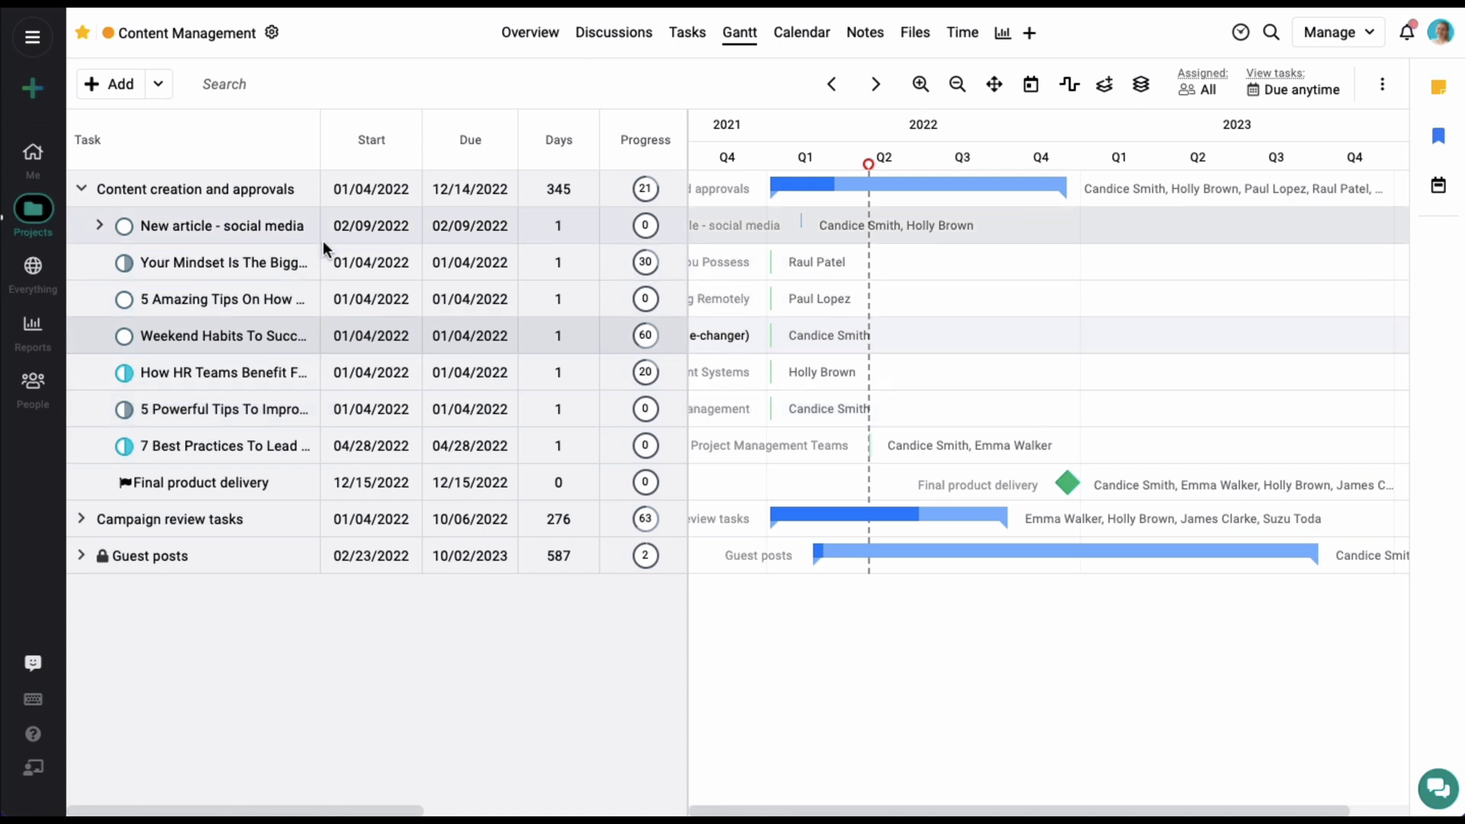
{"action": "left_click", "coordinate": [468, 226]}
{"action": "type", "text": "5/26"}
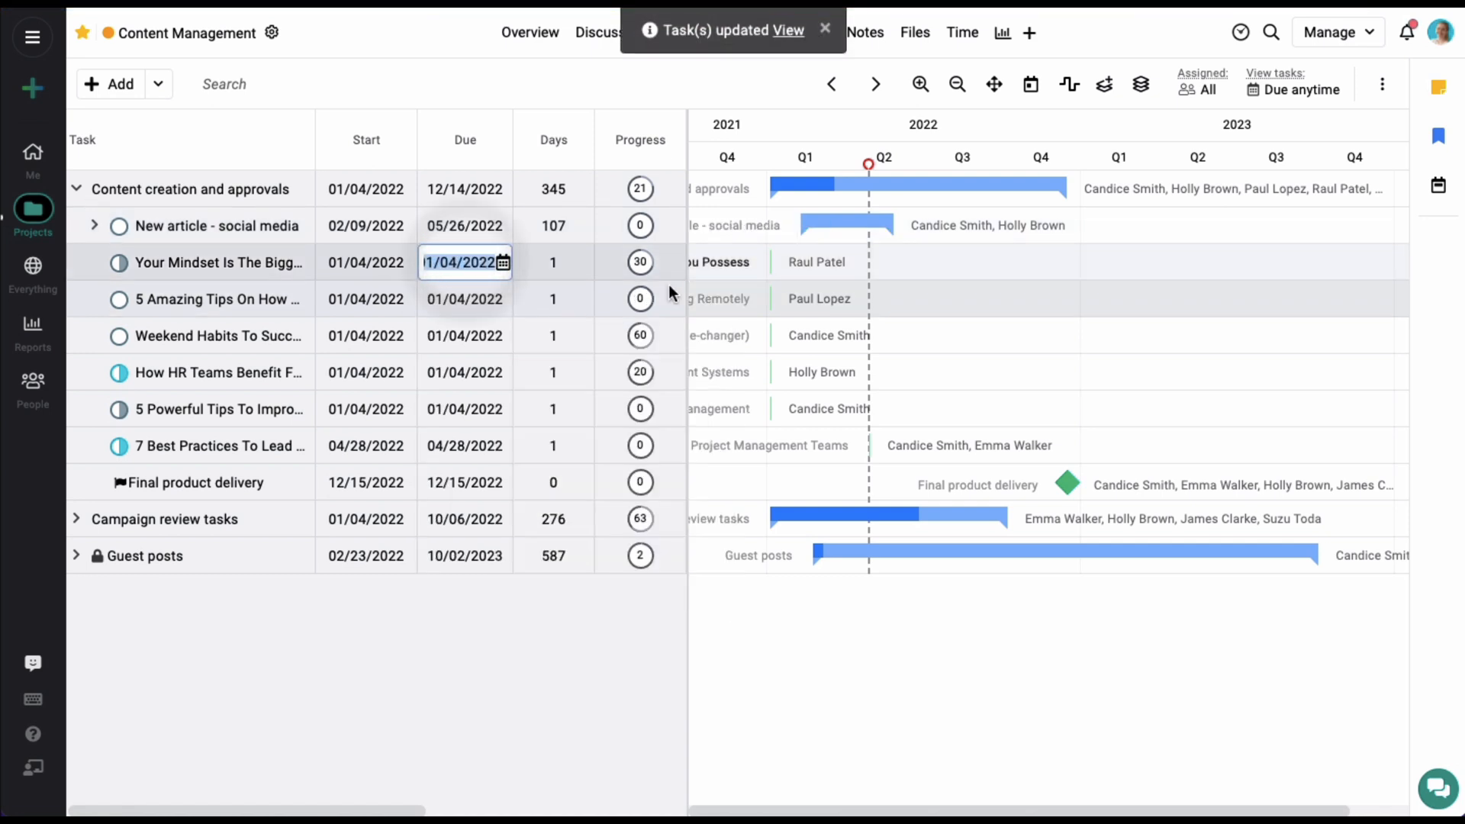
{"action": "left_click", "coordinate": [464, 263]}
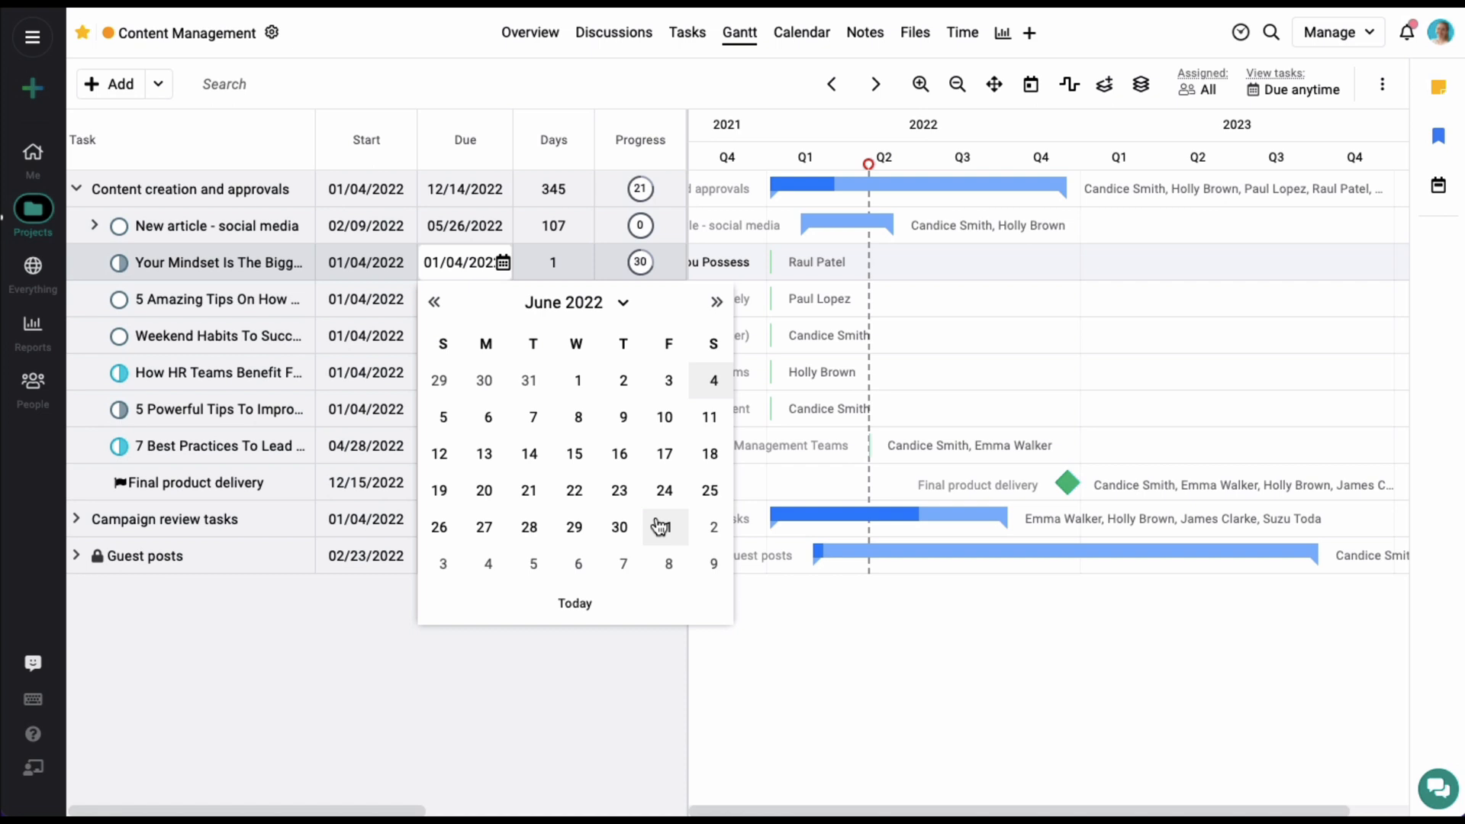
{"action": "left_click", "coordinate": [617, 526]}
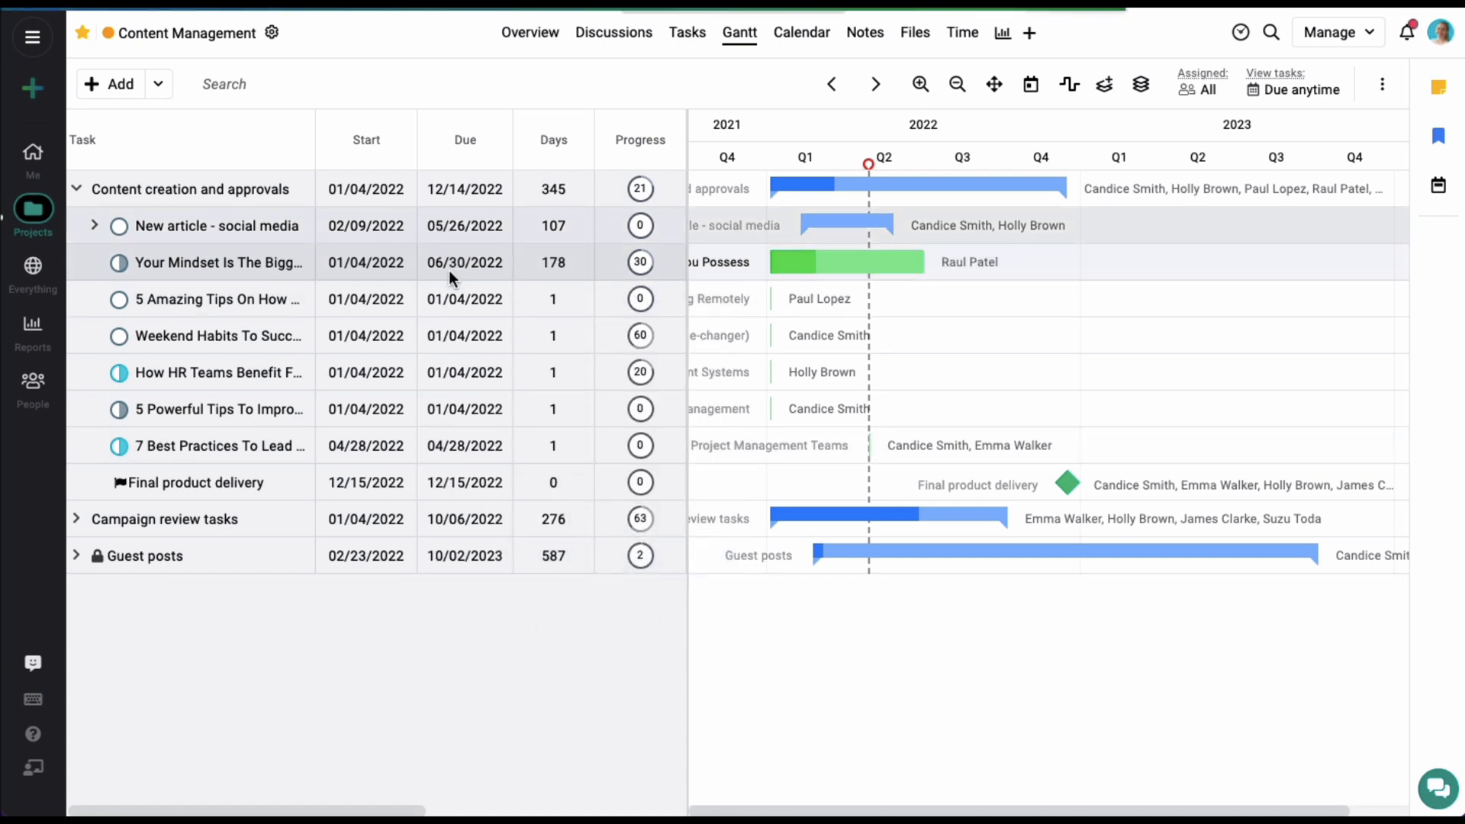
{"action": "left_click", "coordinate": [464, 299]}
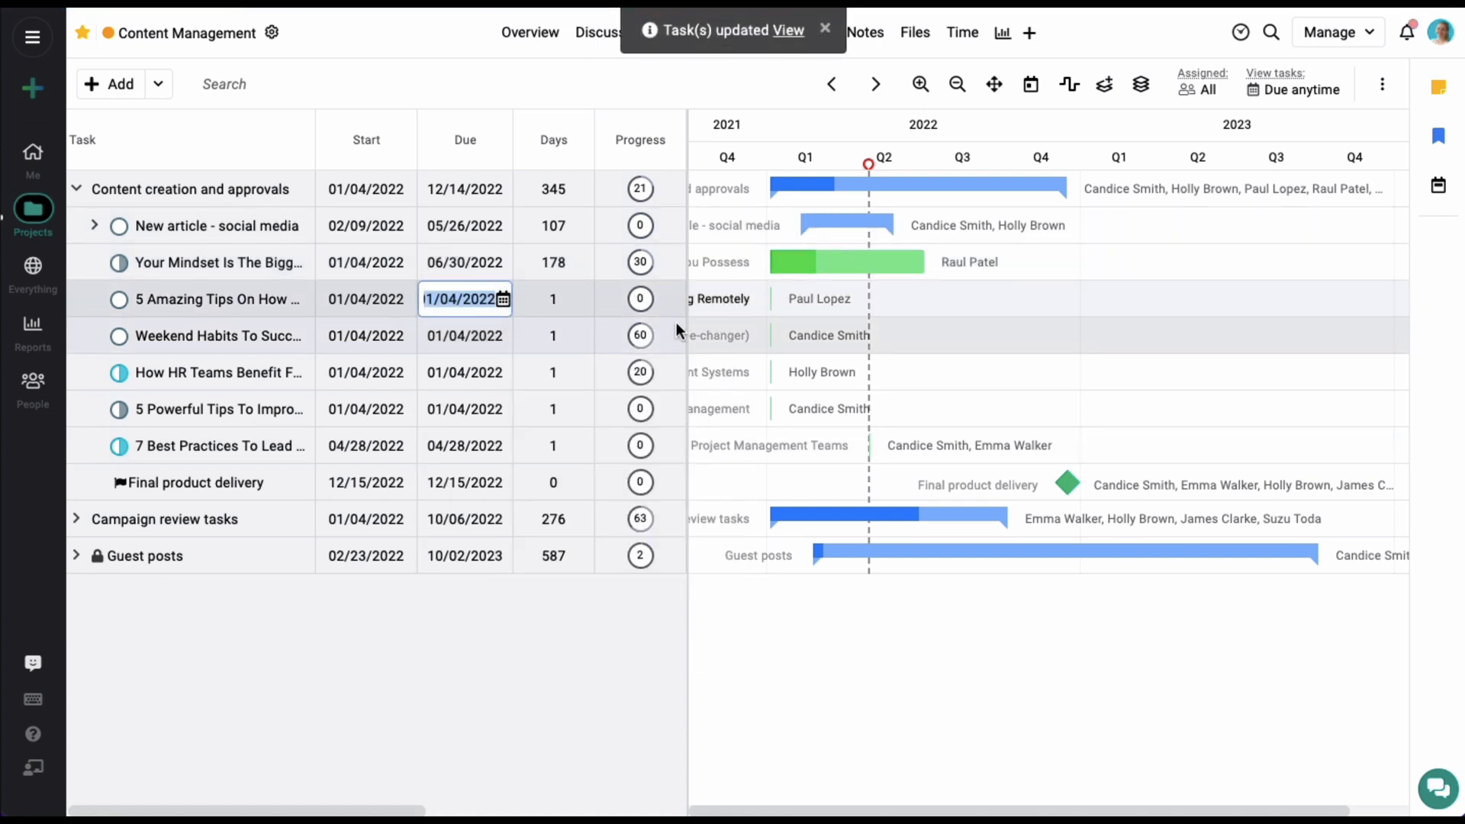
{"action": "left_click", "coordinate": [463, 297]}
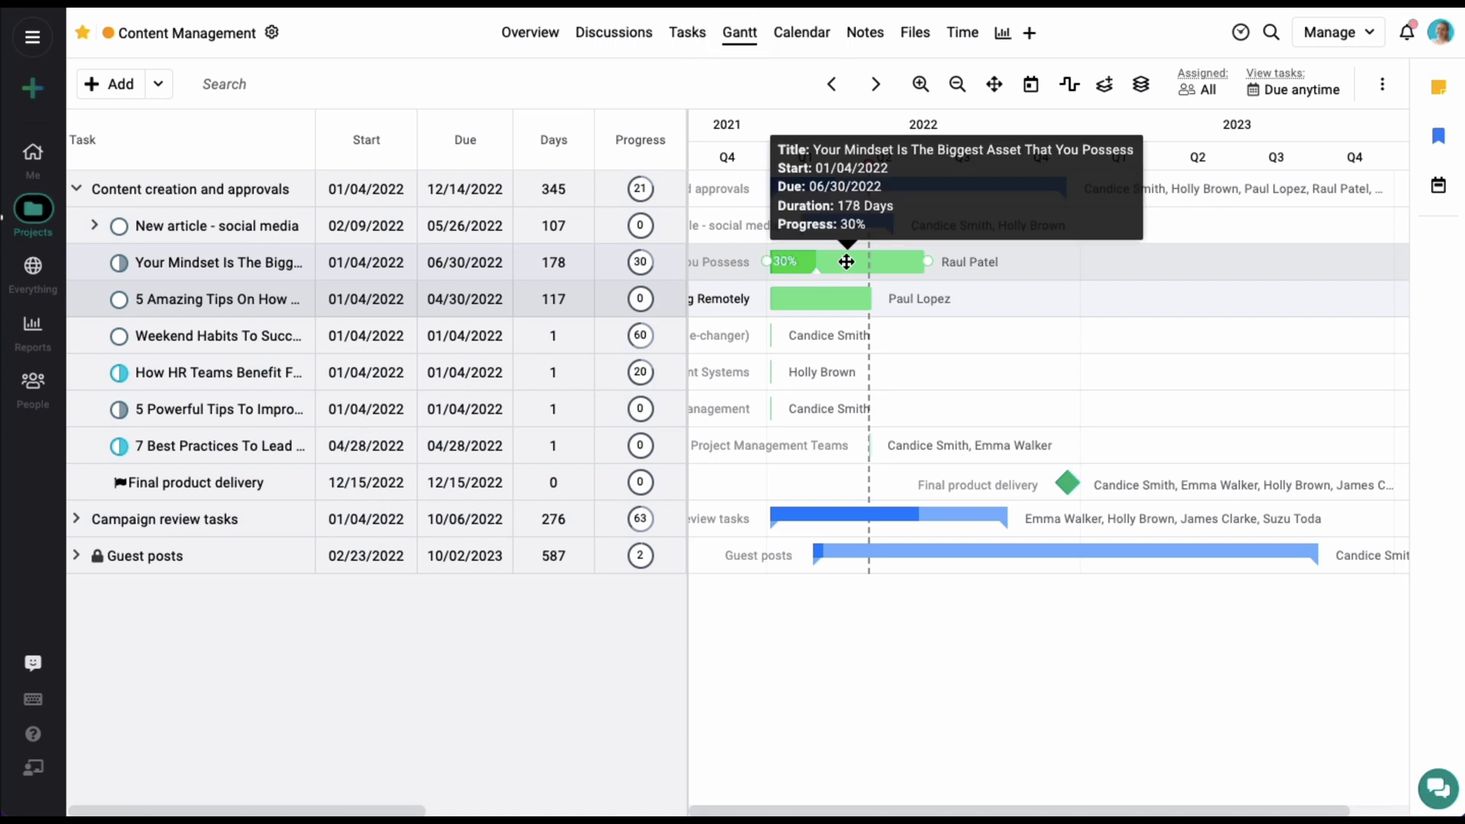
{"action": "mouse_move", "coordinate": [925, 268]}
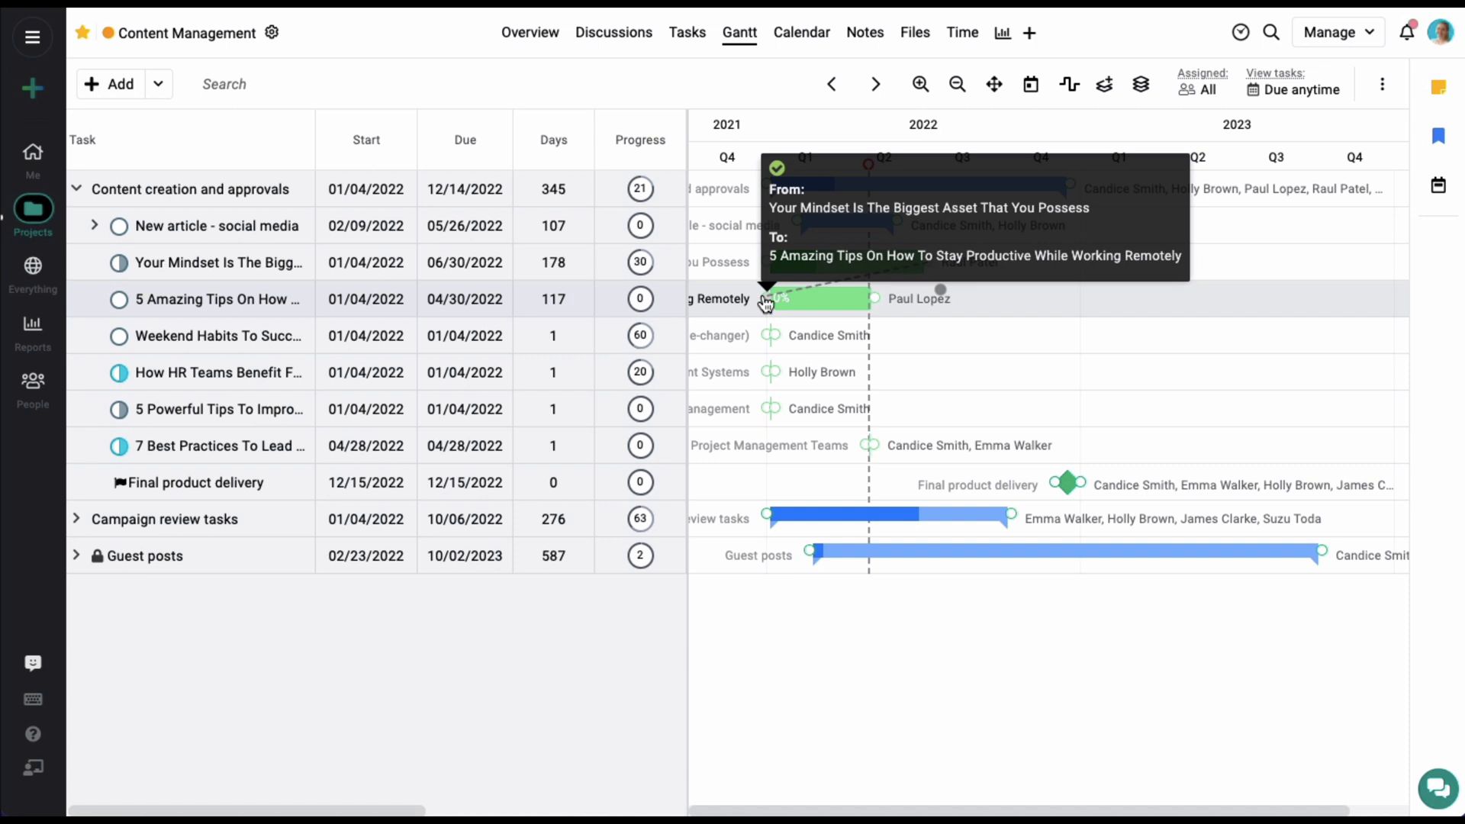
- Link 5 Amazing Tips after Your Mindset and push the Weekend Habits and HR Teams due dates later
{"action": "left_click_drag", "start_coordinate": [777, 298], "coordinate": [974, 297]}
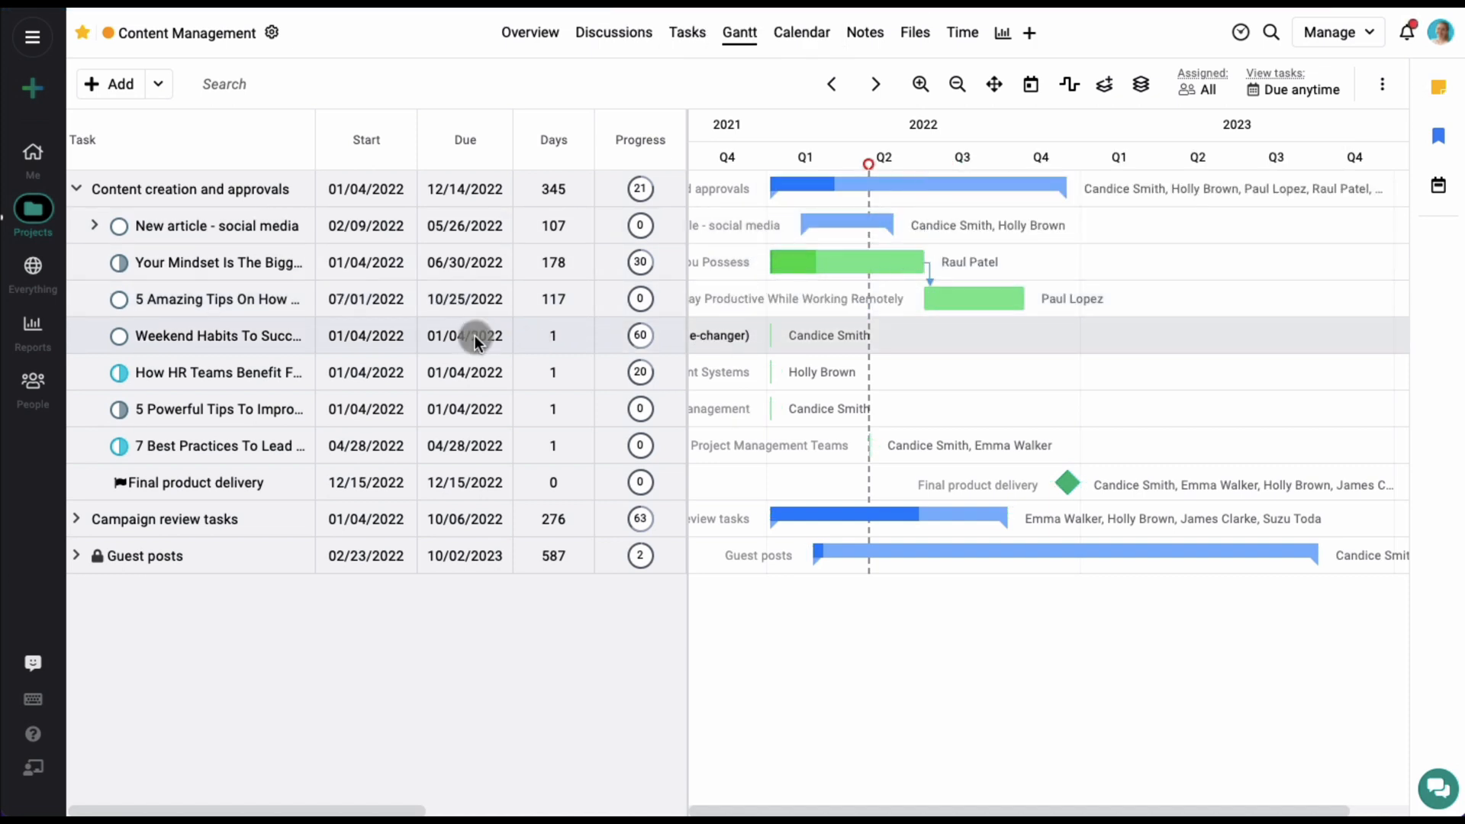
{"action": "left_click", "coordinate": [463, 336]}
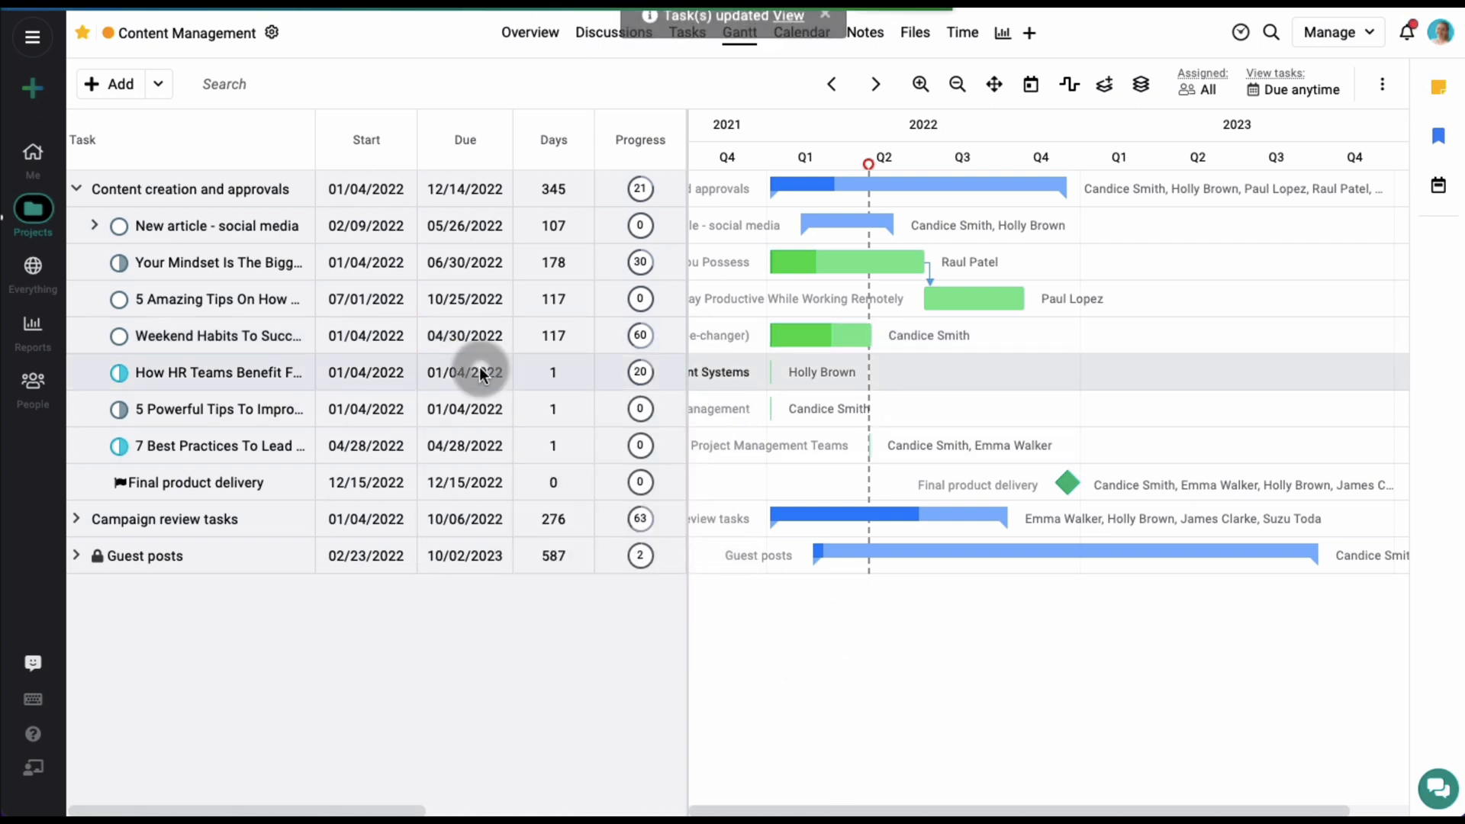
{"action": "left_click", "coordinate": [464, 373]}
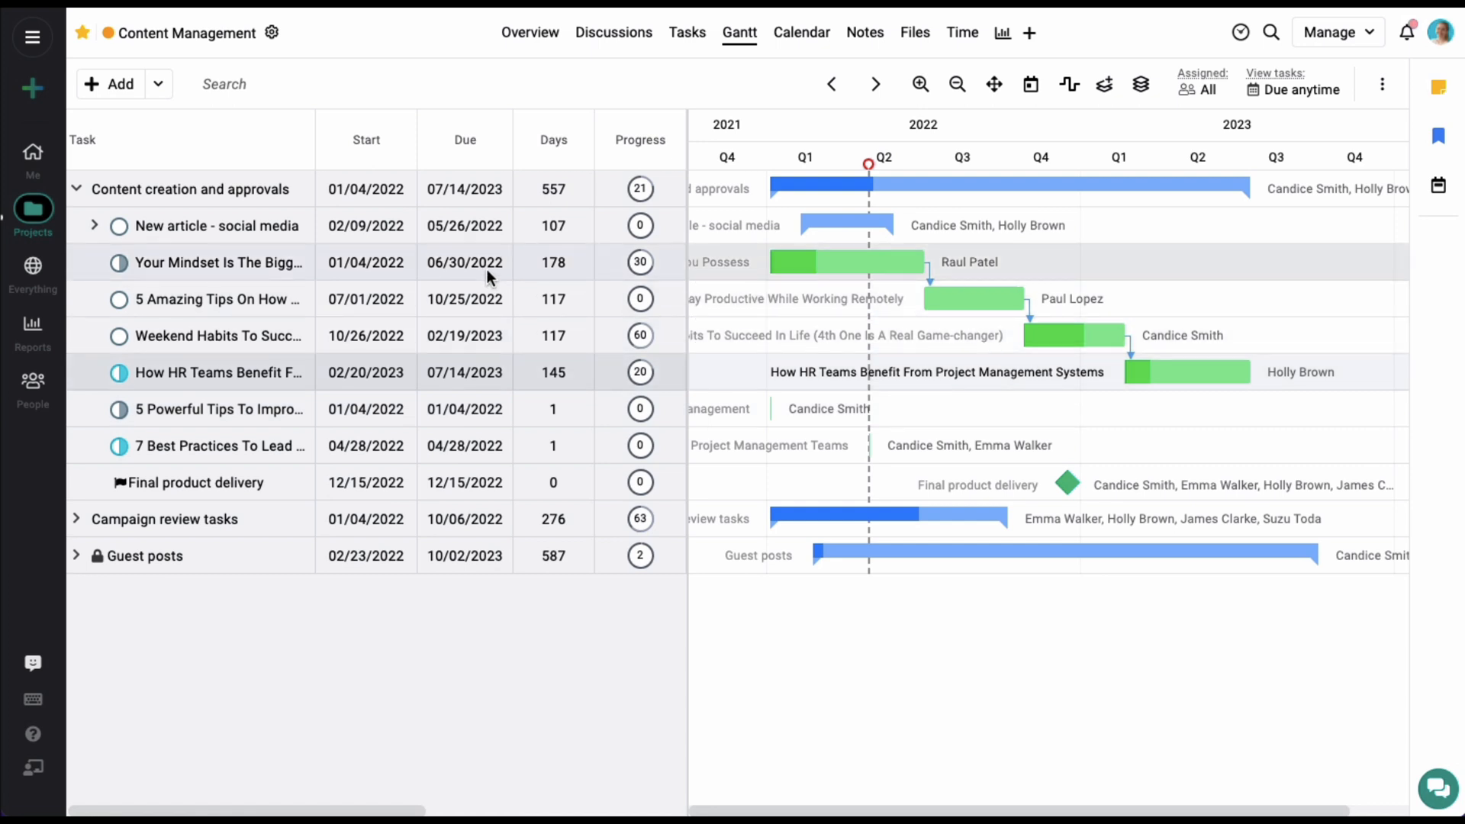
- Extend Your Mindset to 11/21/2022, shifting every linked task after it later
{"action": "left_click", "coordinate": [464, 261]}
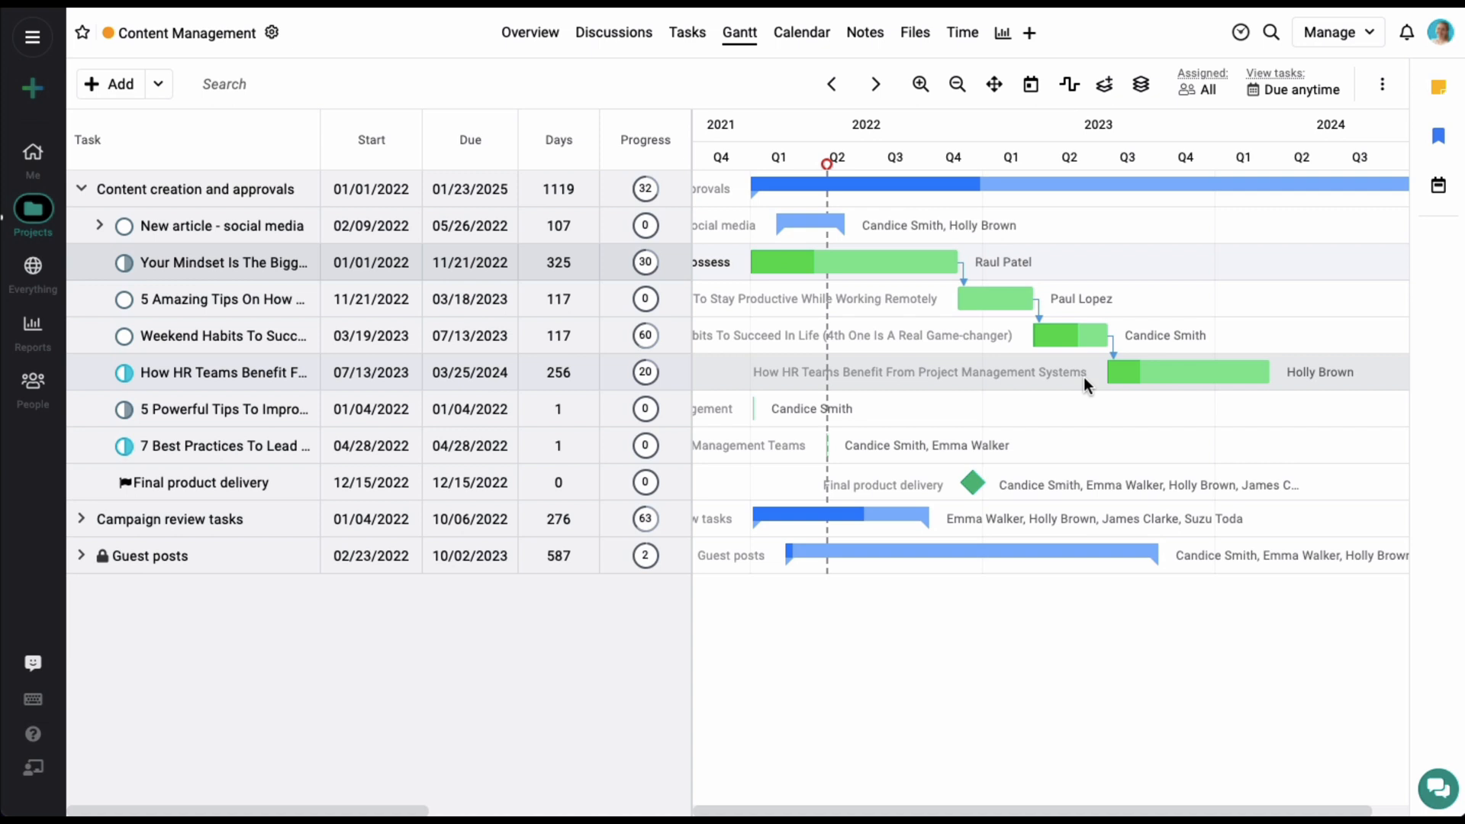
{"action": "mouse_move", "coordinate": [236, 382]}
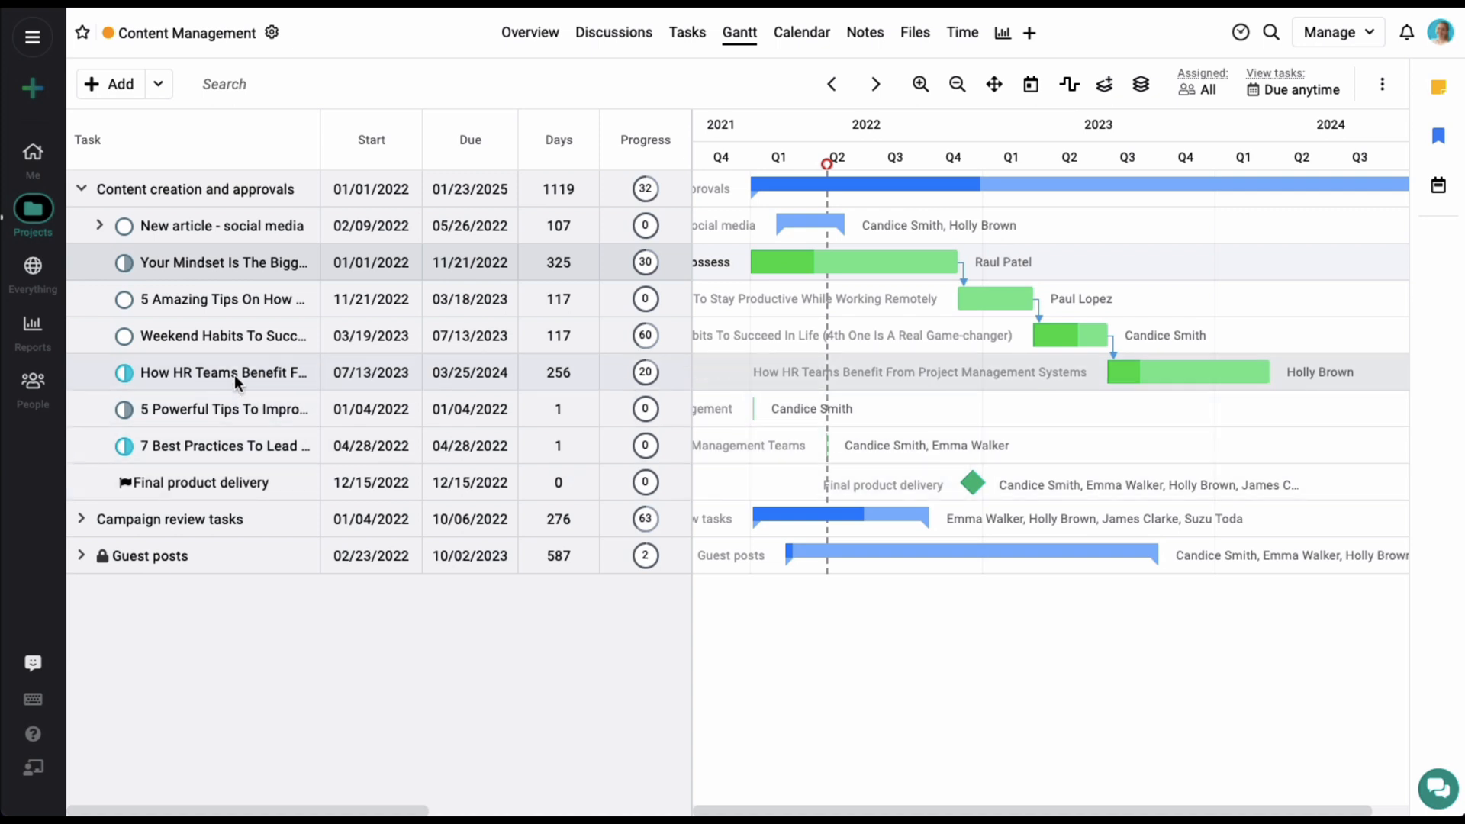
{"action": "right_click", "coordinate": [224, 373]}
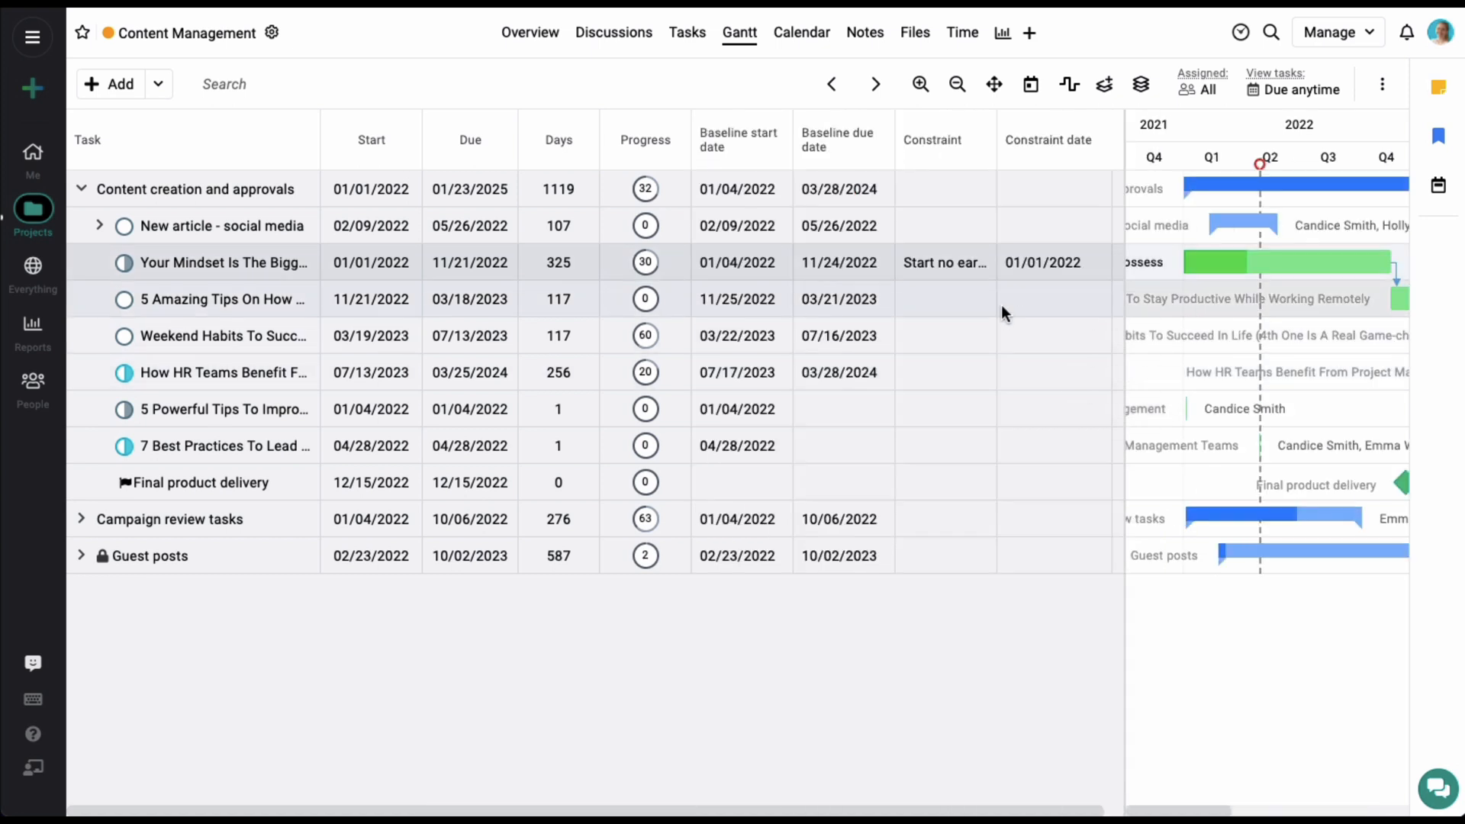
- Show the Baseline start date, Baseline due date, Constraint and Constraint date columns
{"action": "left_click", "coordinate": [945, 299]}
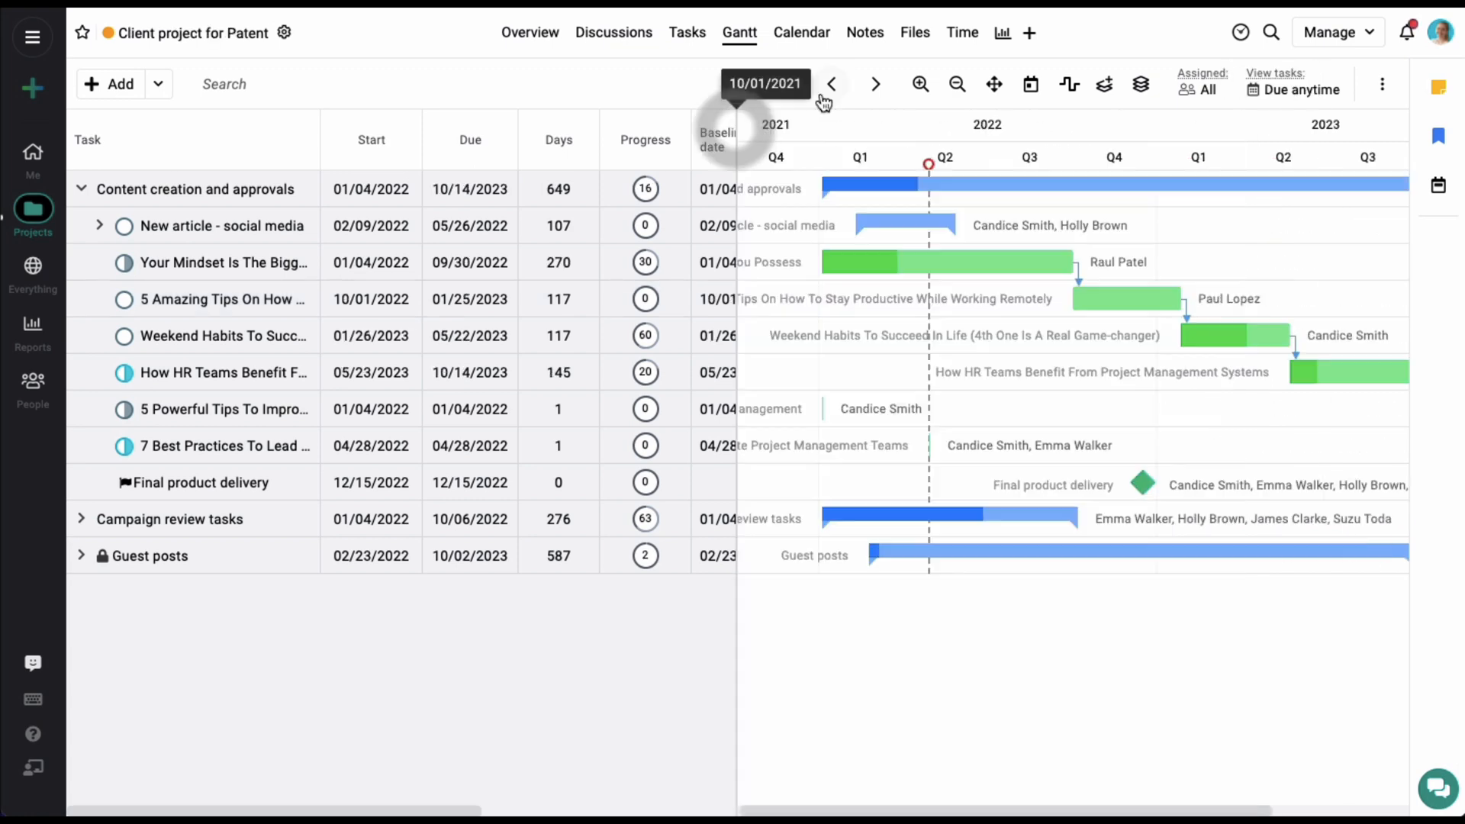
{"action": "mouse_move", "coordinate": [1068, 84]}
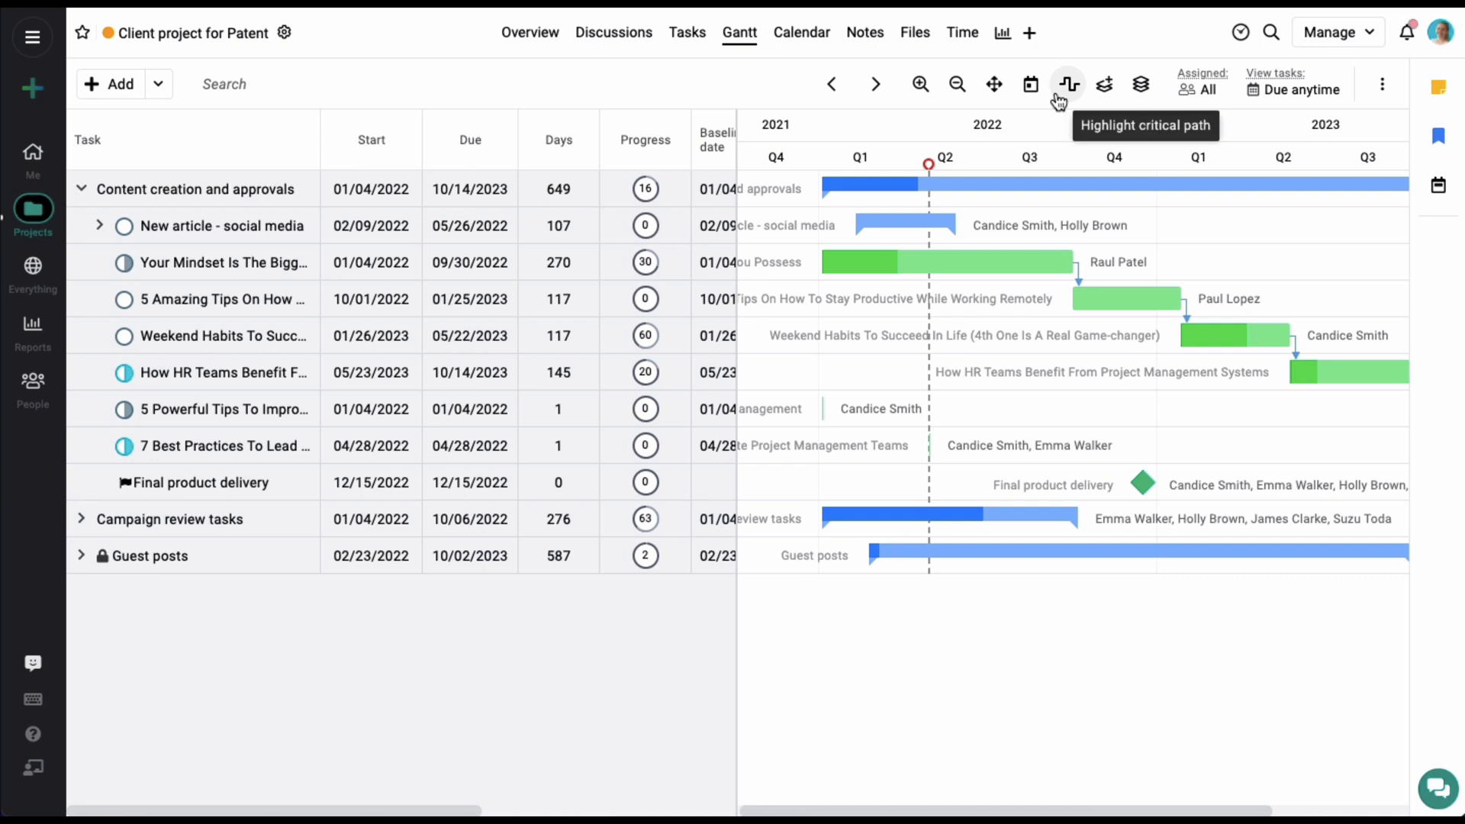
{"action": "mouse_move", "coordinate": [955, 84]}
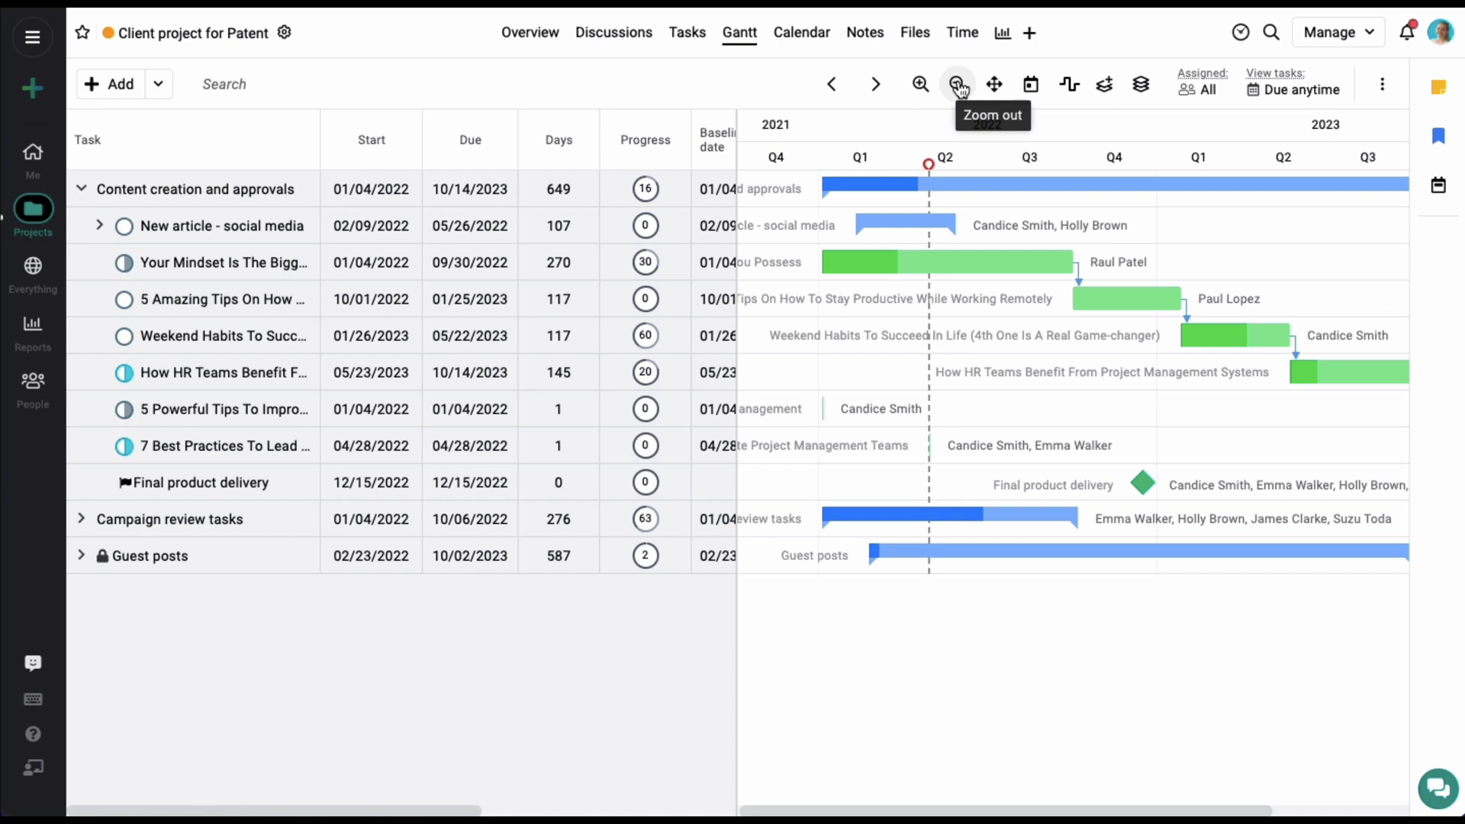
- Zoom the timeline out so the tasks running through 2023 are visible
{"action": "left_click", "coordinate": [955, 83]}
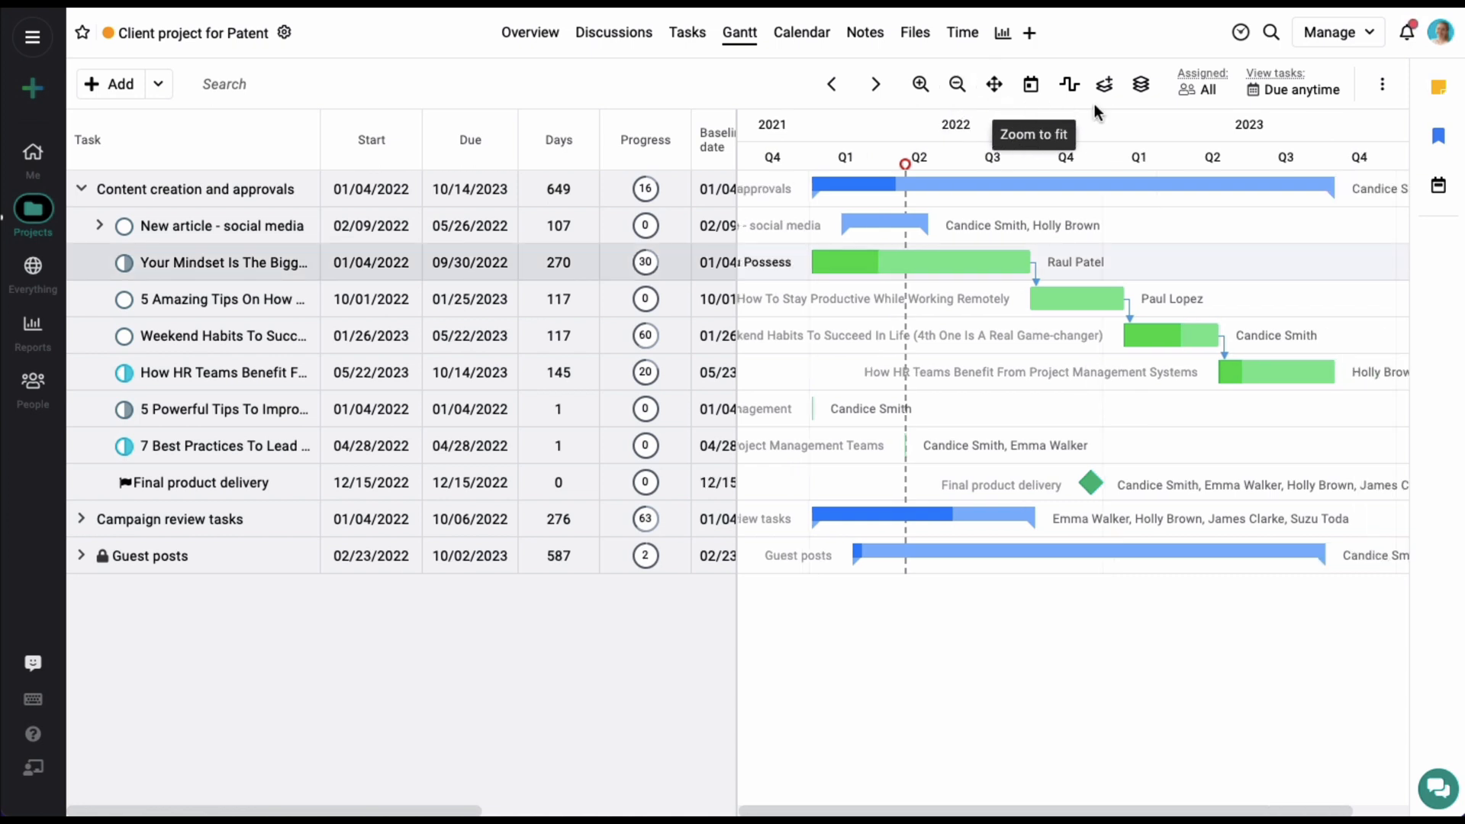
{"action": "mouse_move", "coordinate": [1104, 84]}
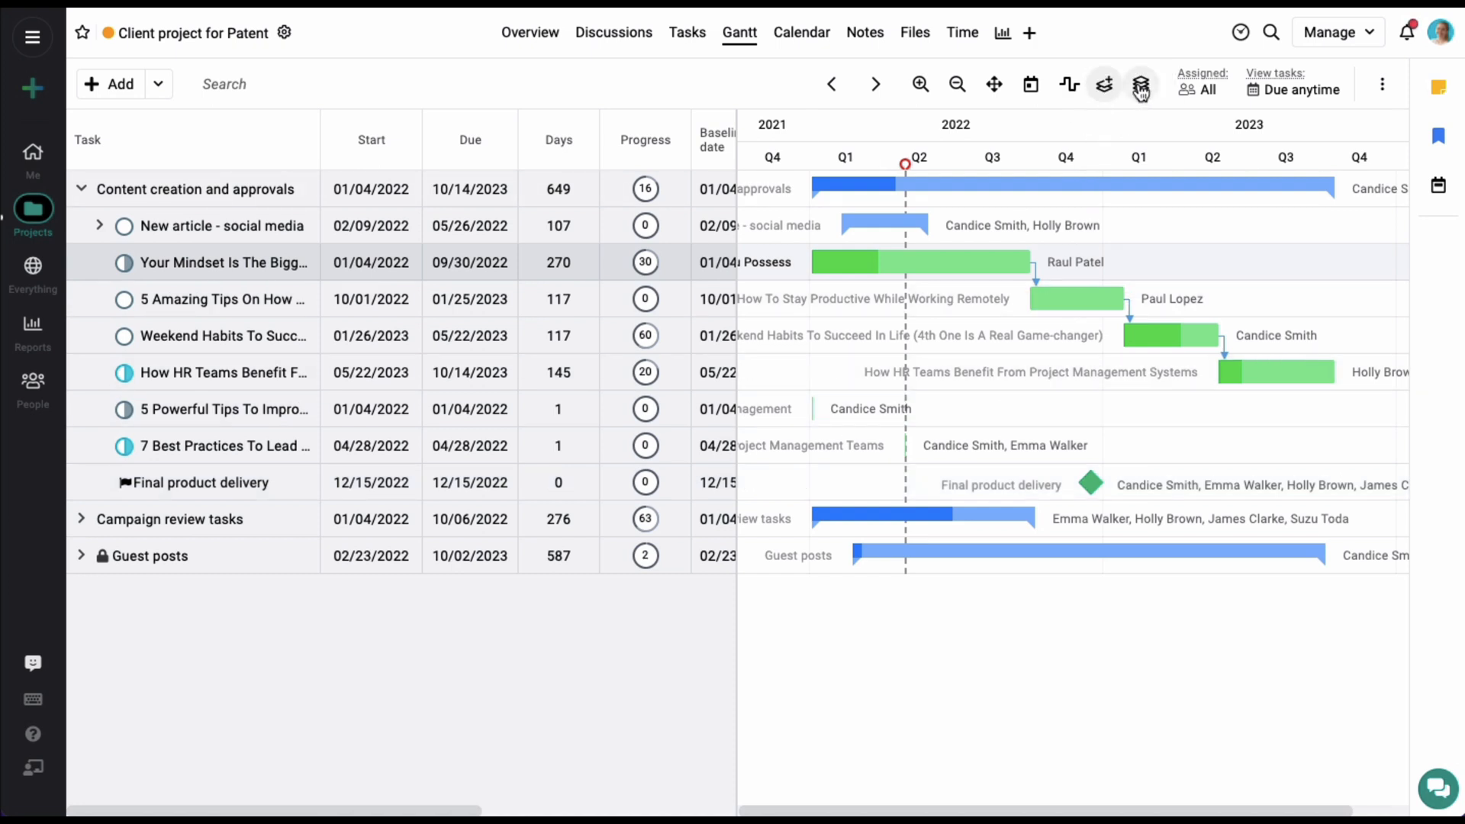
- Show baseline bars under the tasks and extend Your Mindset to 11/24/2022
{"action": "left_click", "coordinate": [1141, 84]}
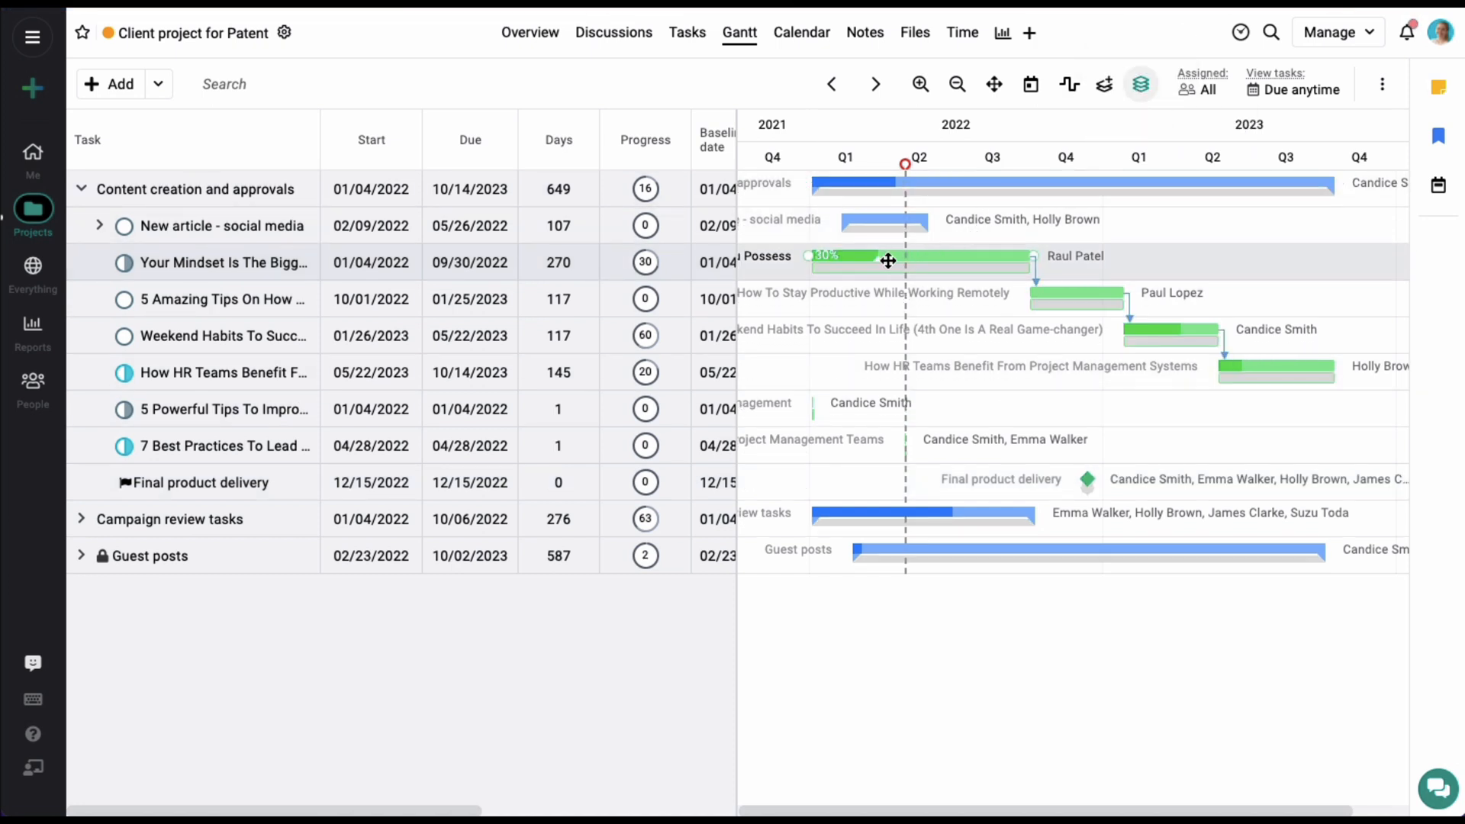
{"action": "mouse_move", "coordinate": [911, 261]}
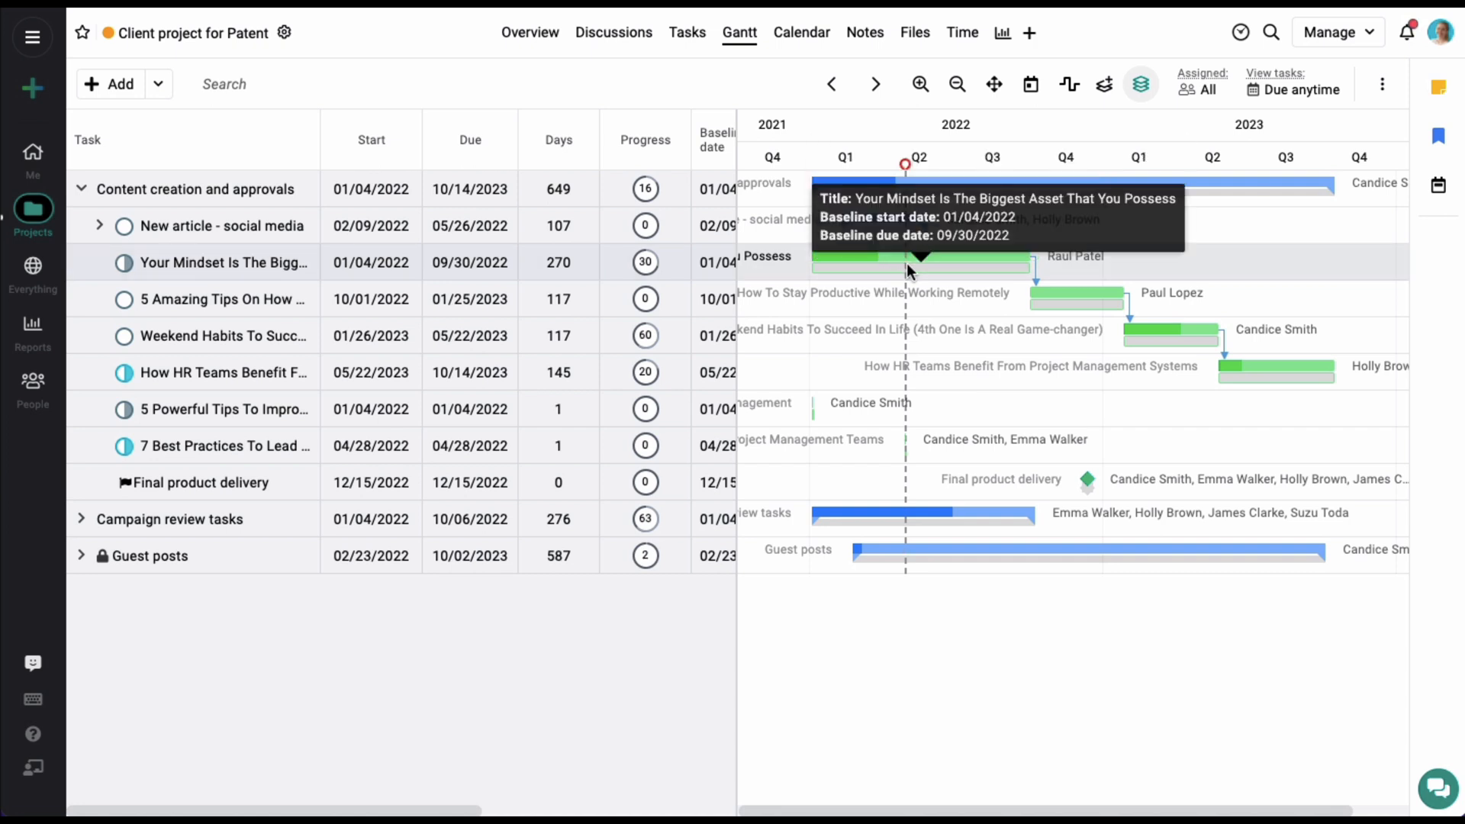
{"action": "mouse_move", "coordinate": [515, 266]}
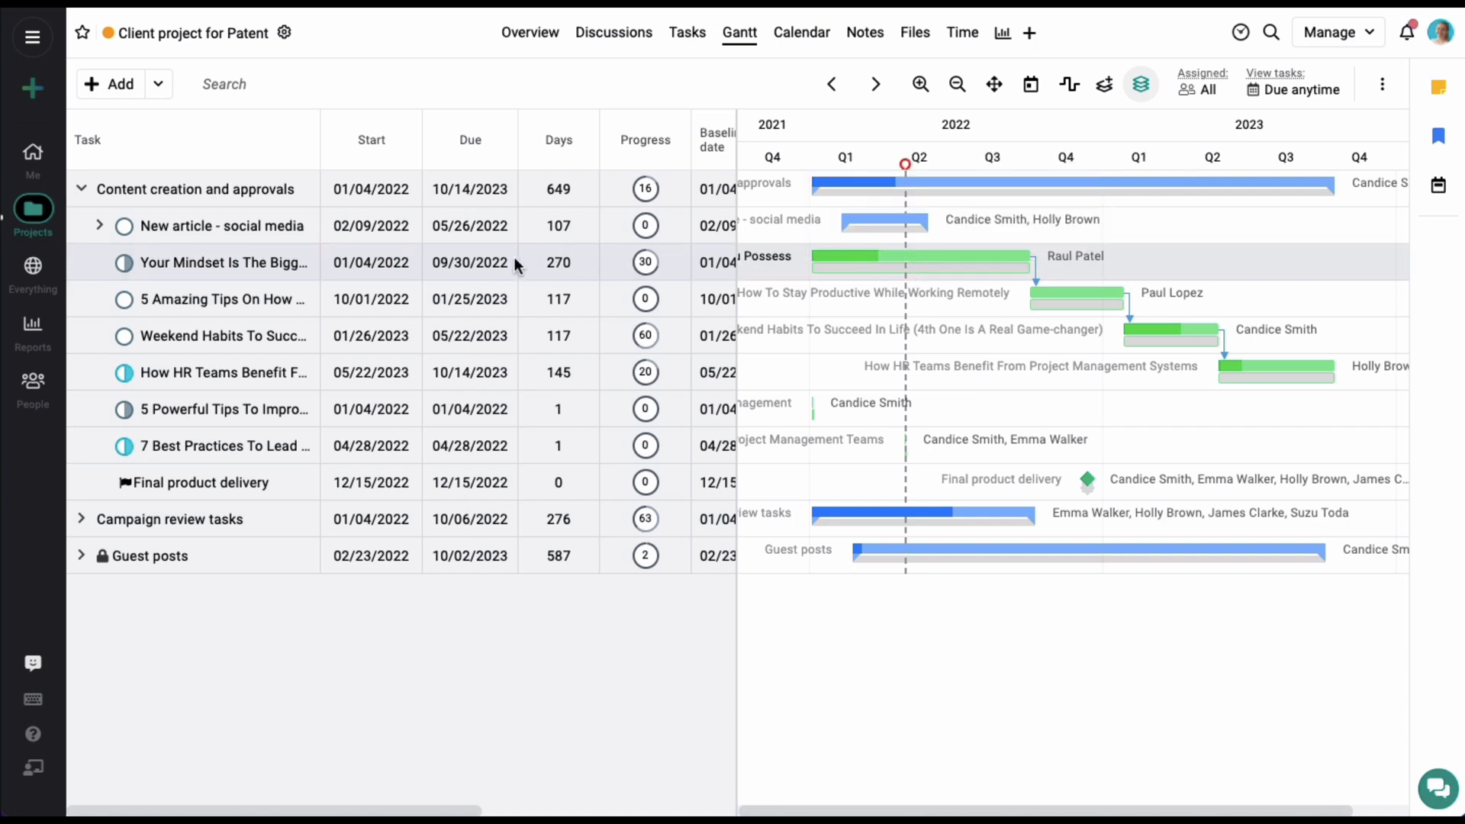
{"action": "left_click", "coordinate": [470, 263]}
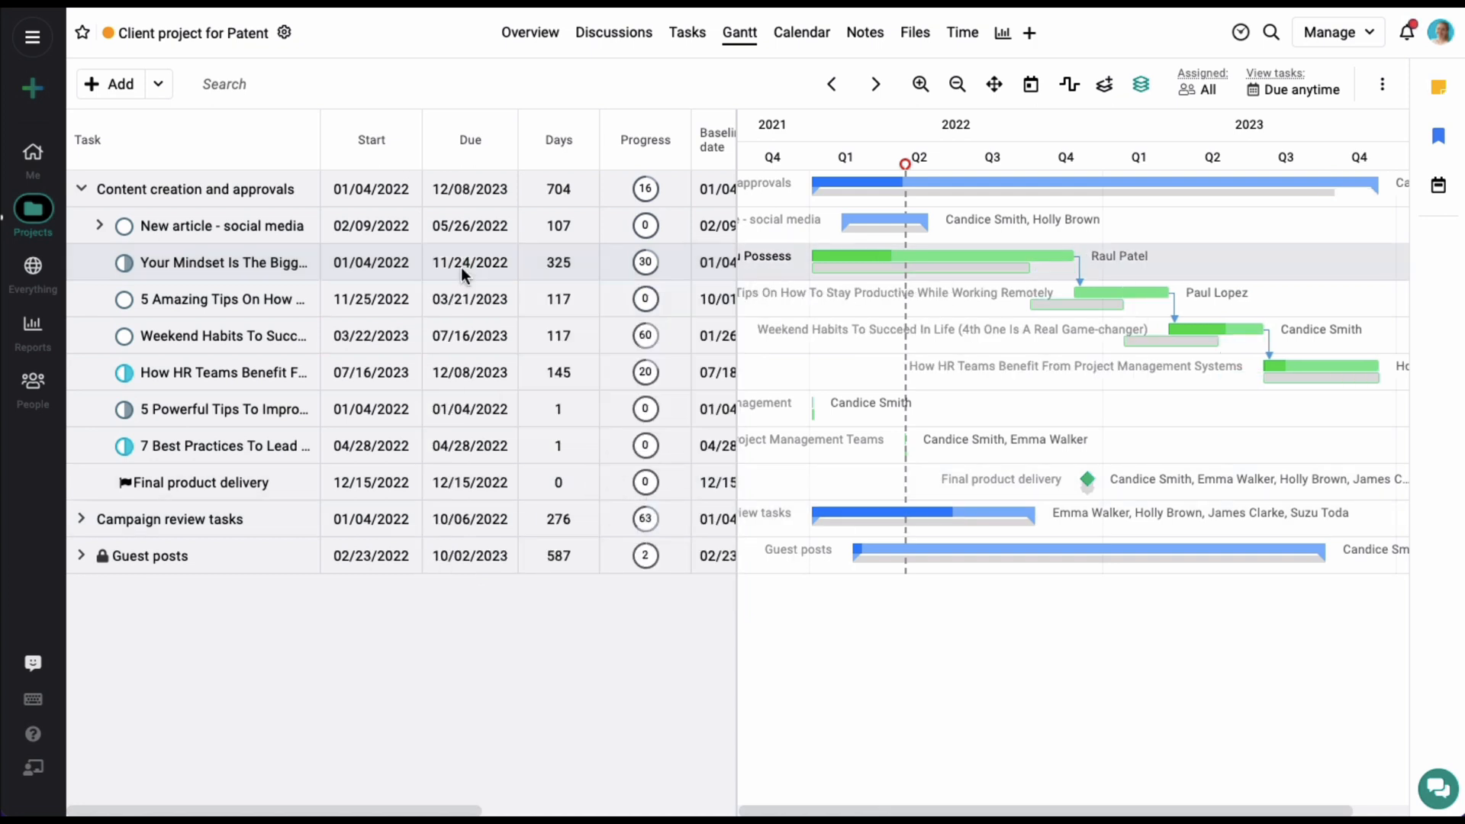
{"action": "mouse_move", "coordinate": [904, 255]}
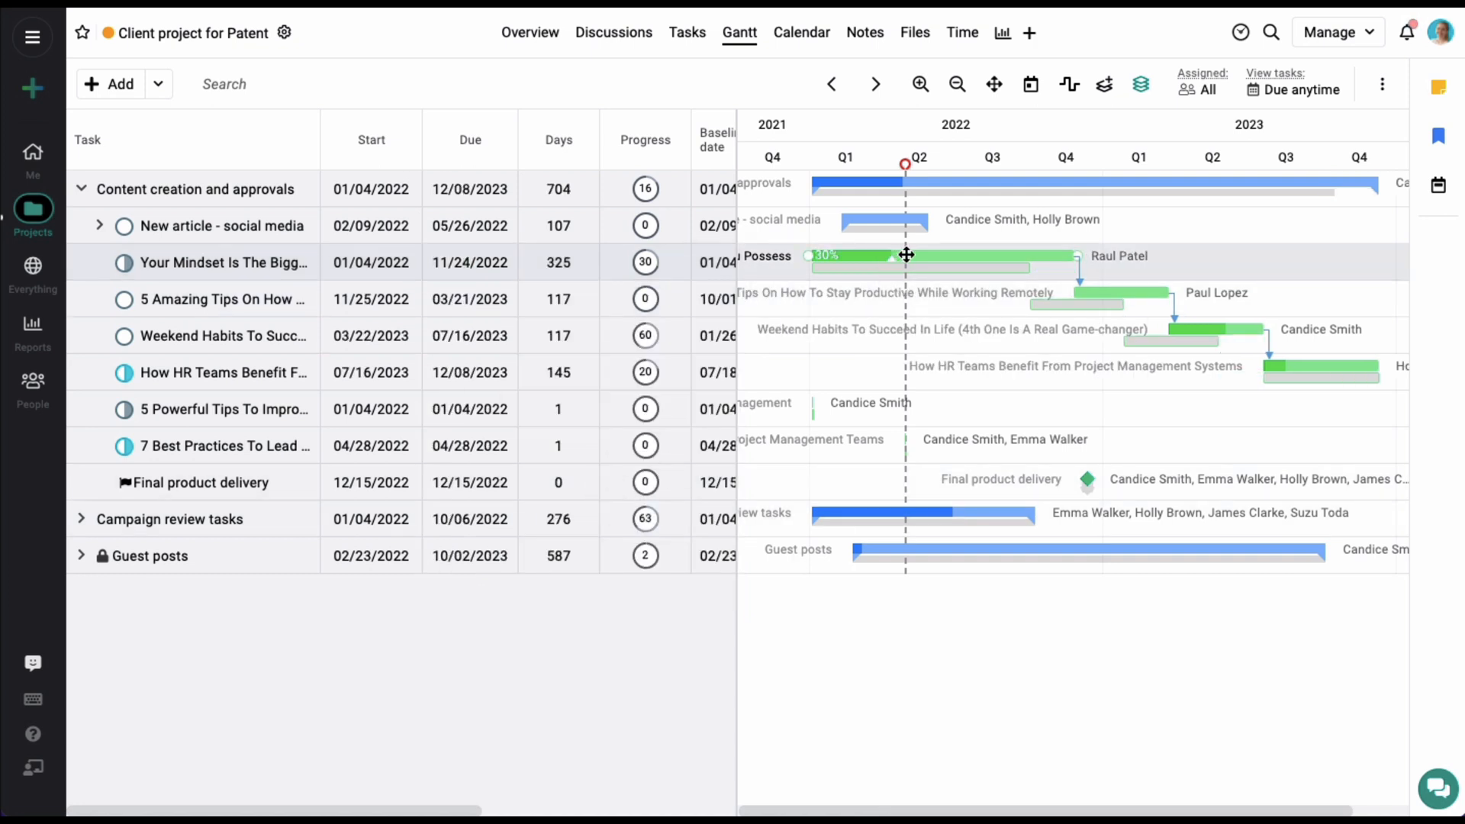
{"action": "mouse_move", "coordinate": [905, 255]}
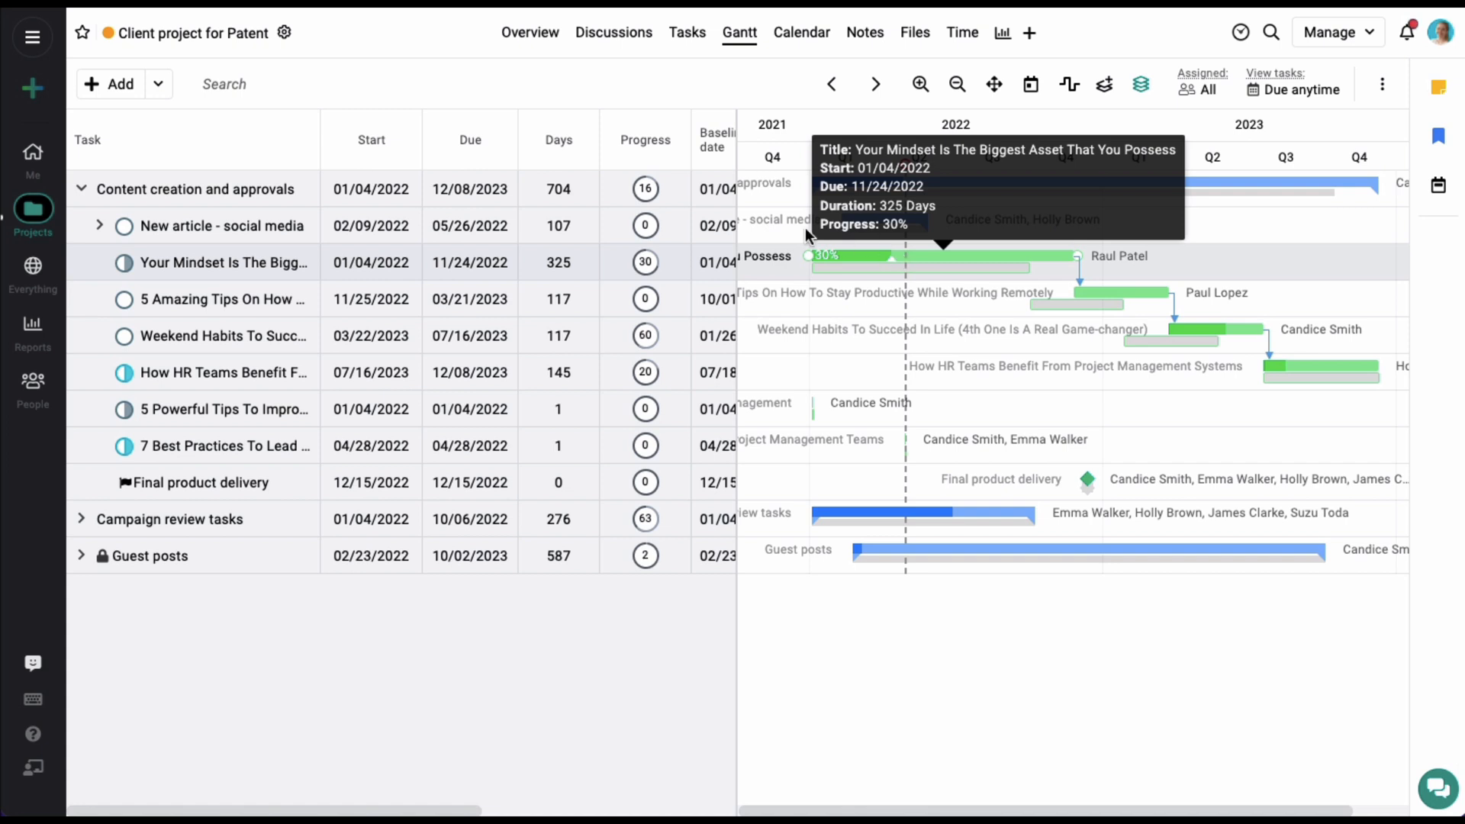
{"action": "mouse_move", "coordinate": [1060, 507]}
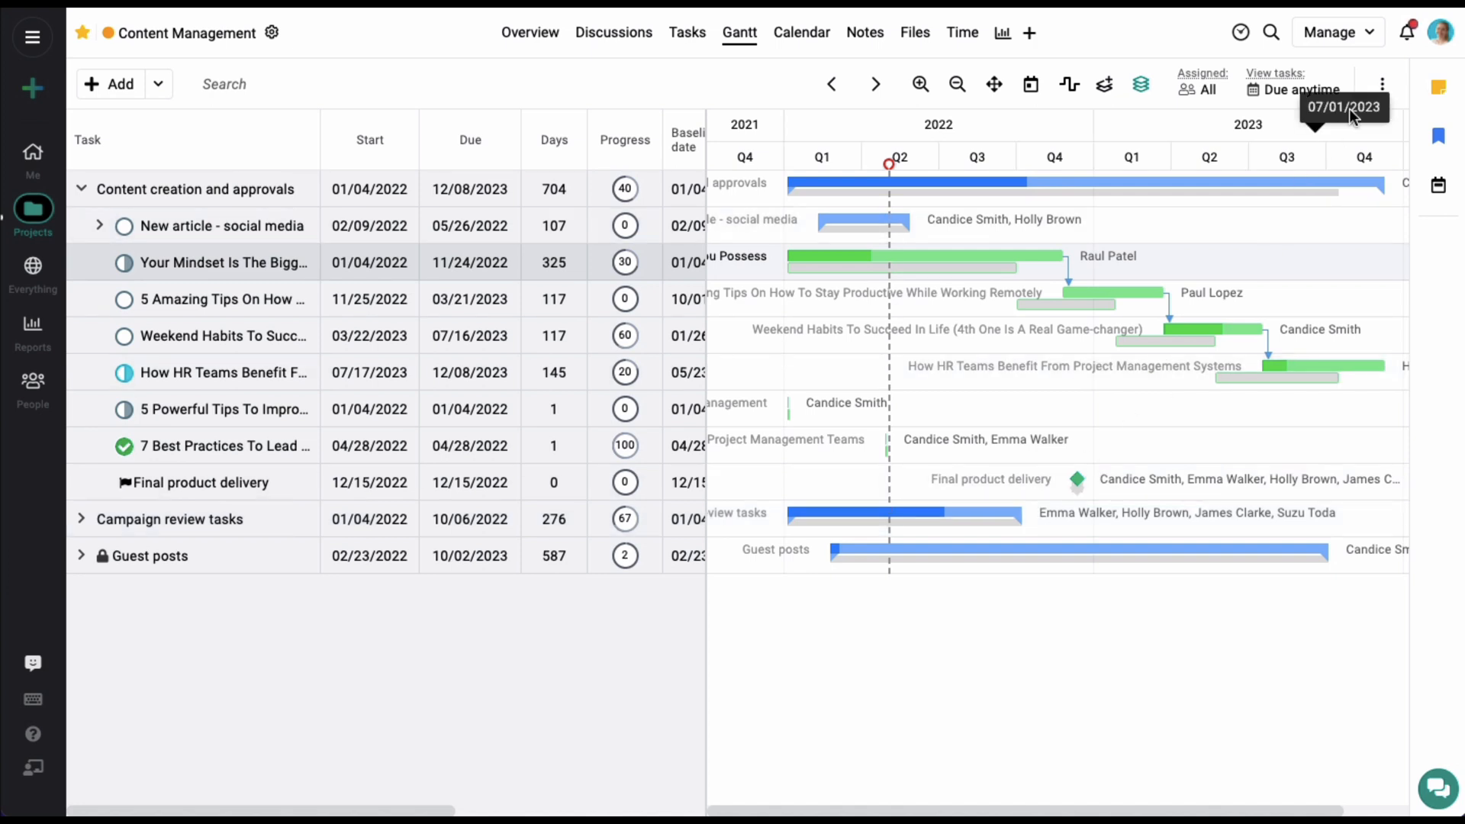
- Reveal the chart's Print and Export as PDF options from the three-dot menu
{"action": "left_click", "coordinate": [1382, 84]}
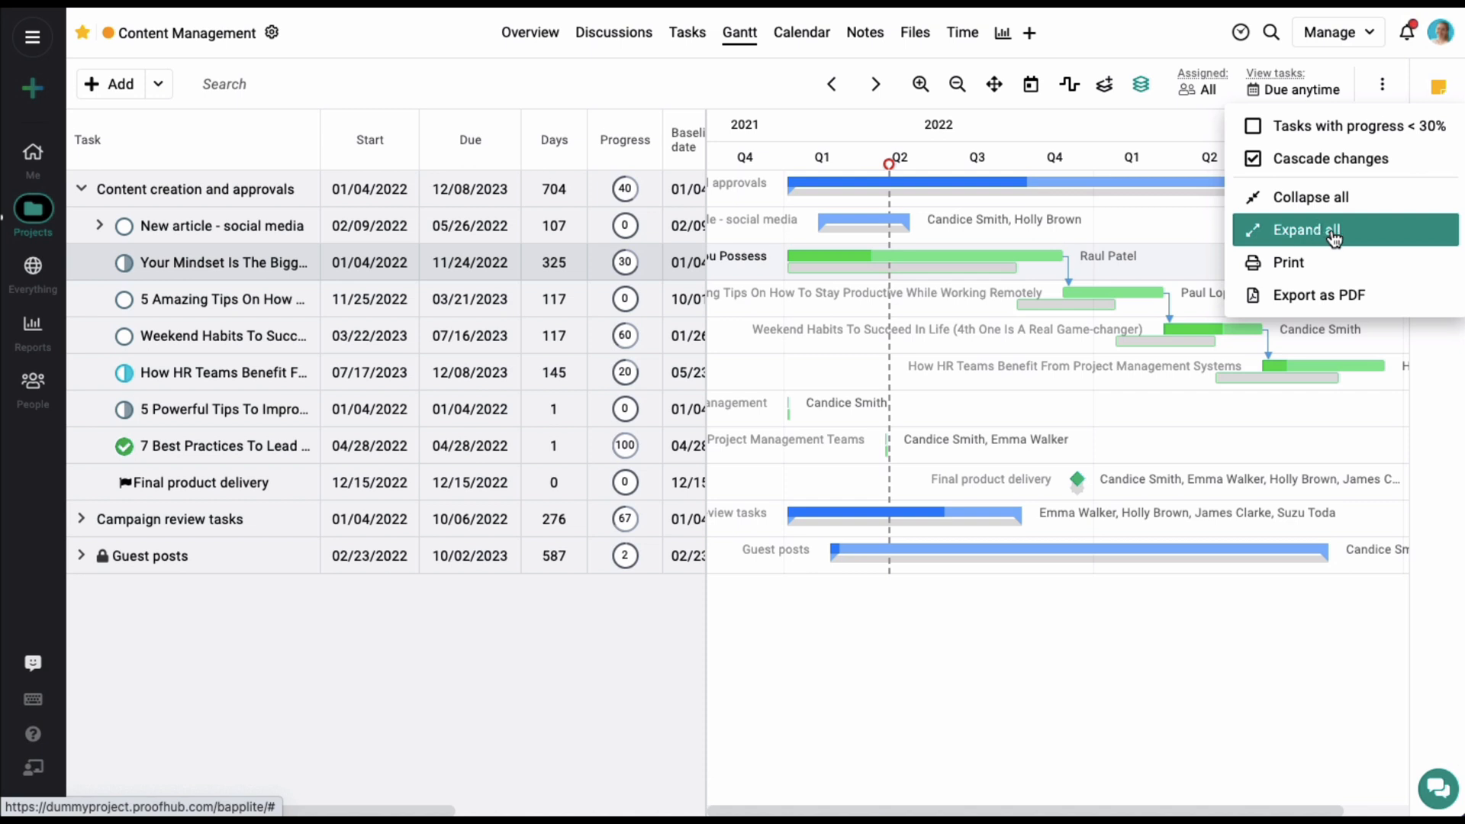
{"action": "mouse_move", "coordinate": [1318, 295]}
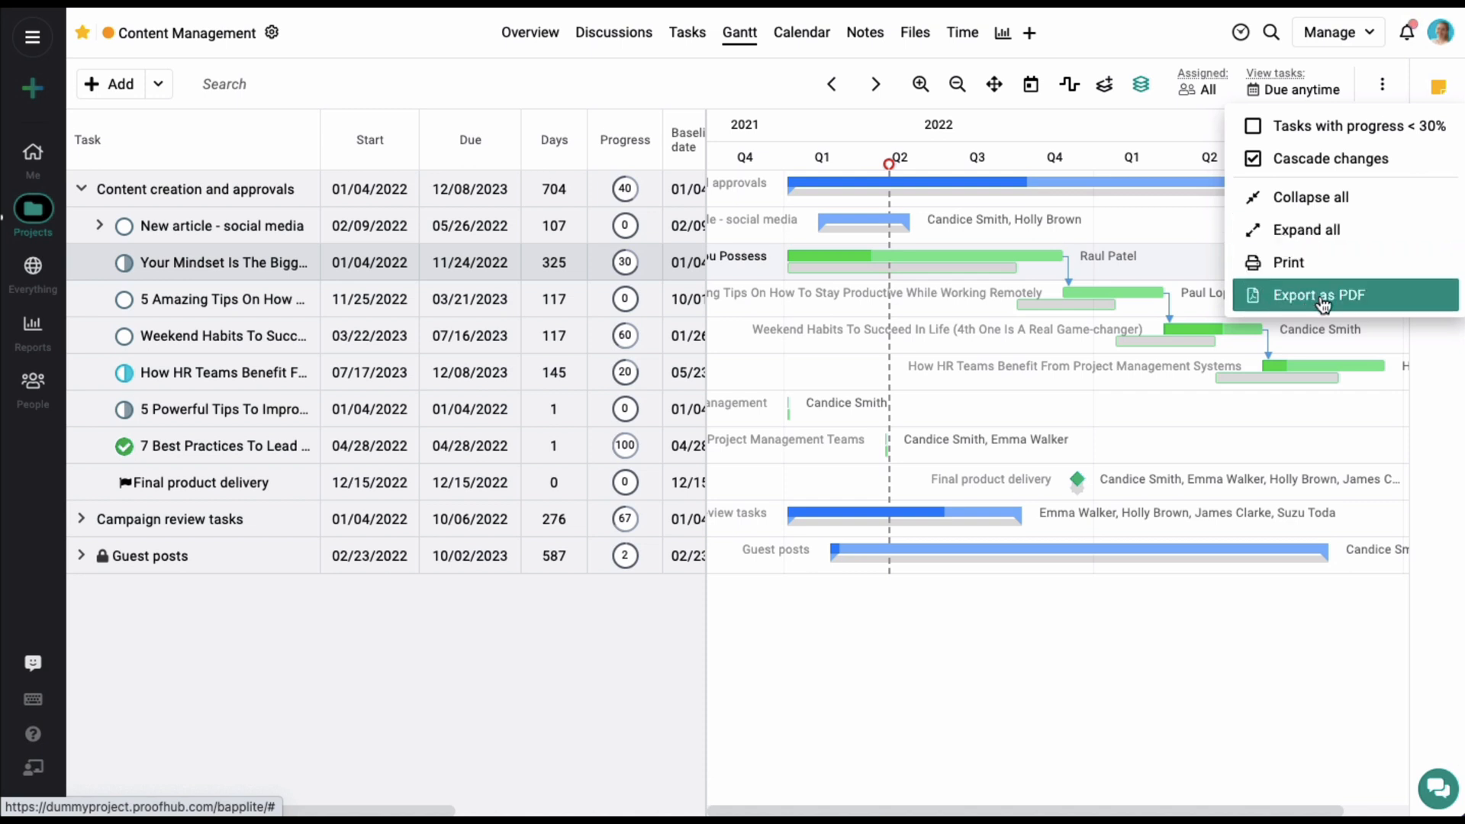